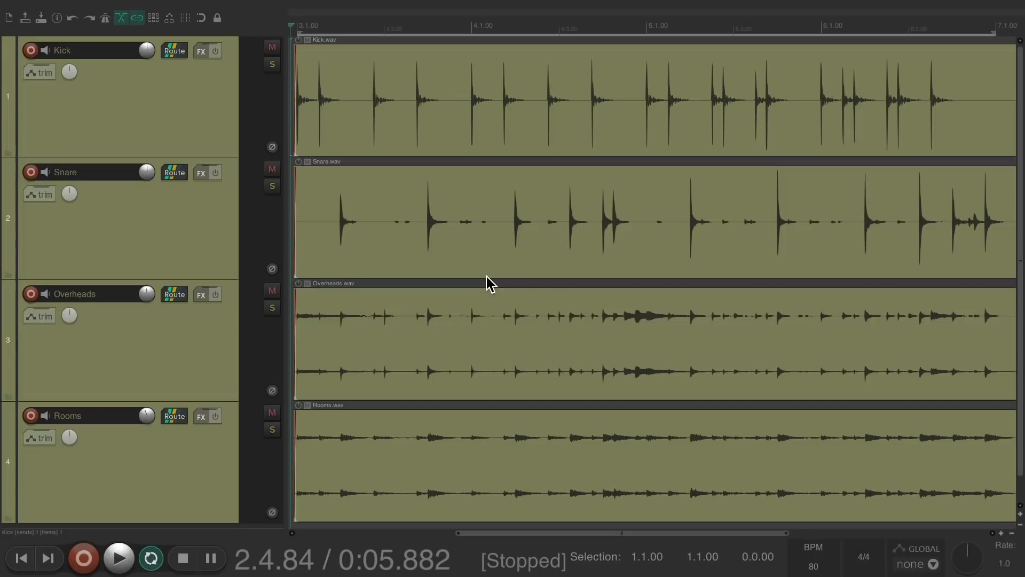
# Play back the Kick, Snare, Overheads and Rooms tracks, then solo the Snare.
pyautogui.click(201, 294)
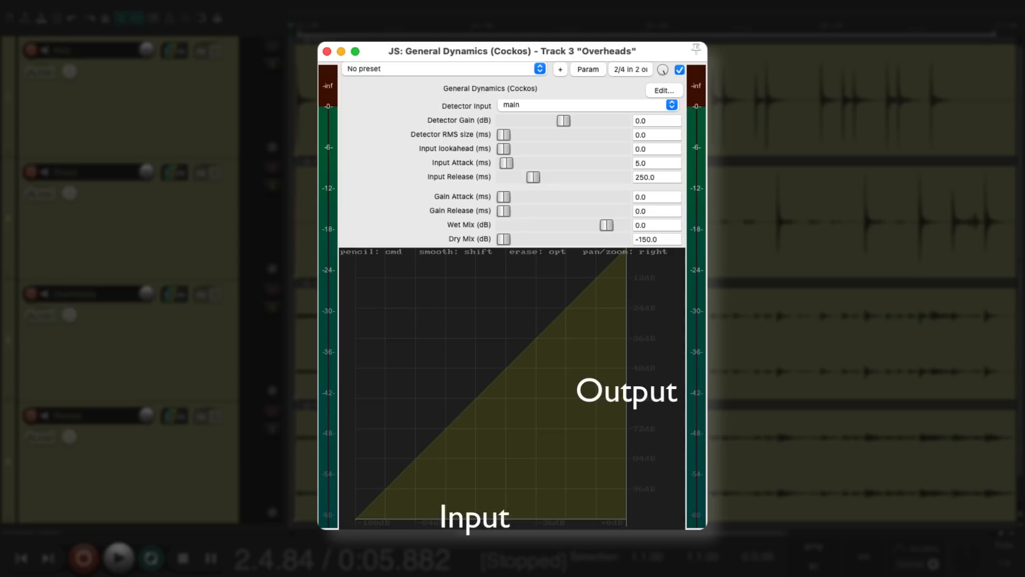
pyautogui.click(327, 51)
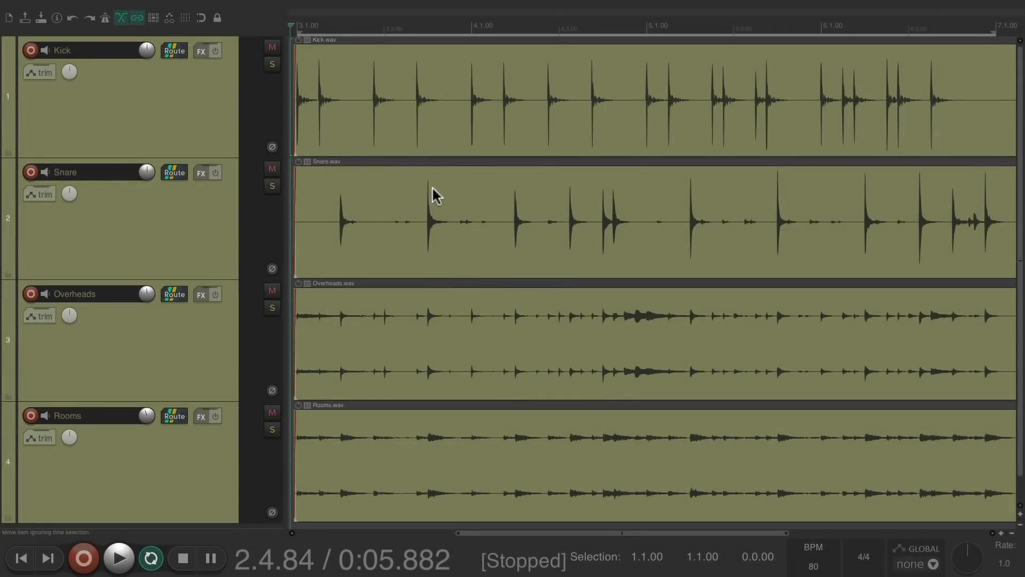
pyautogui.moveTo(477, 133)
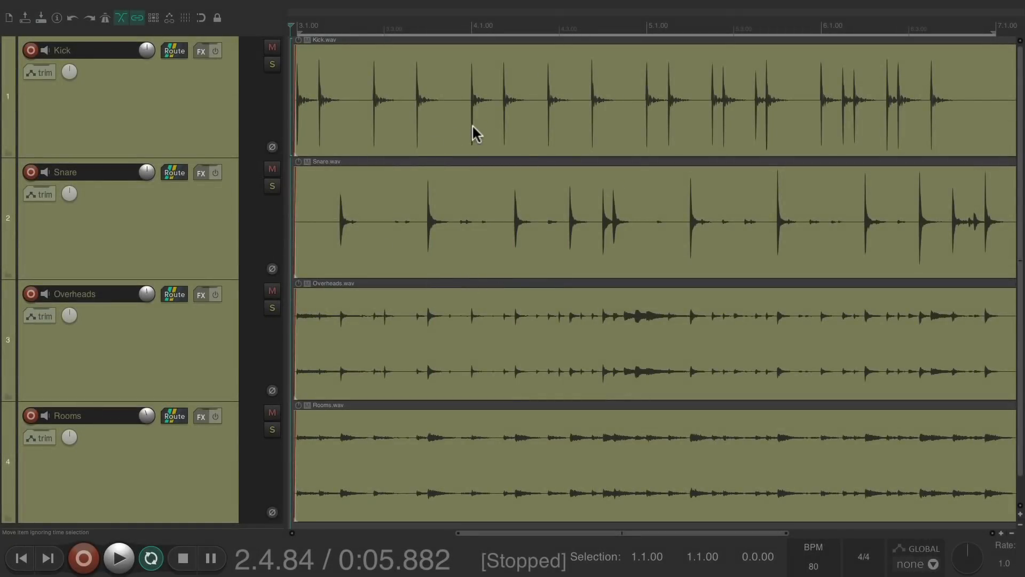
pyautogui.moveTo(520, 276)
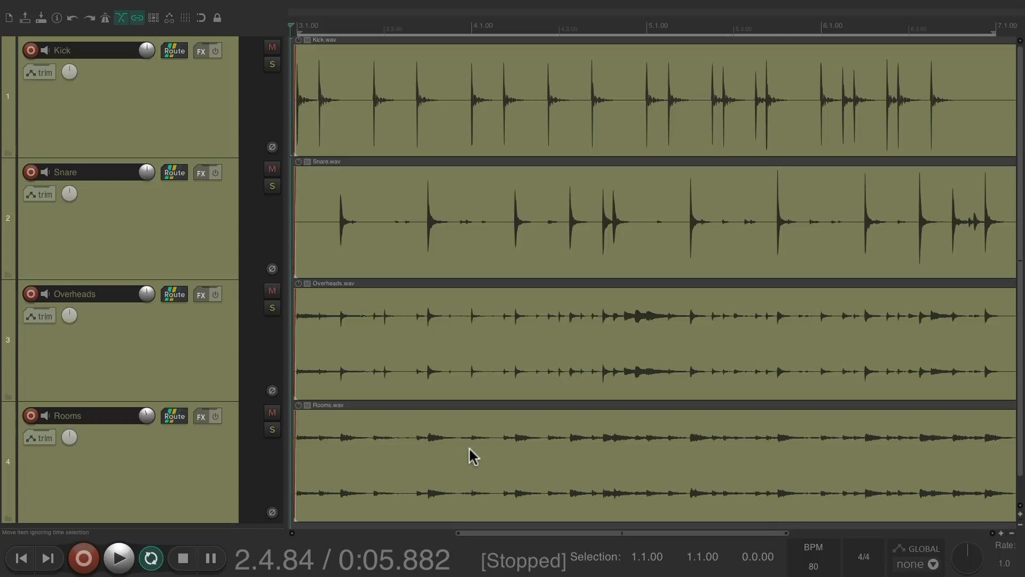
pyautogui.moveTo(497, 227)
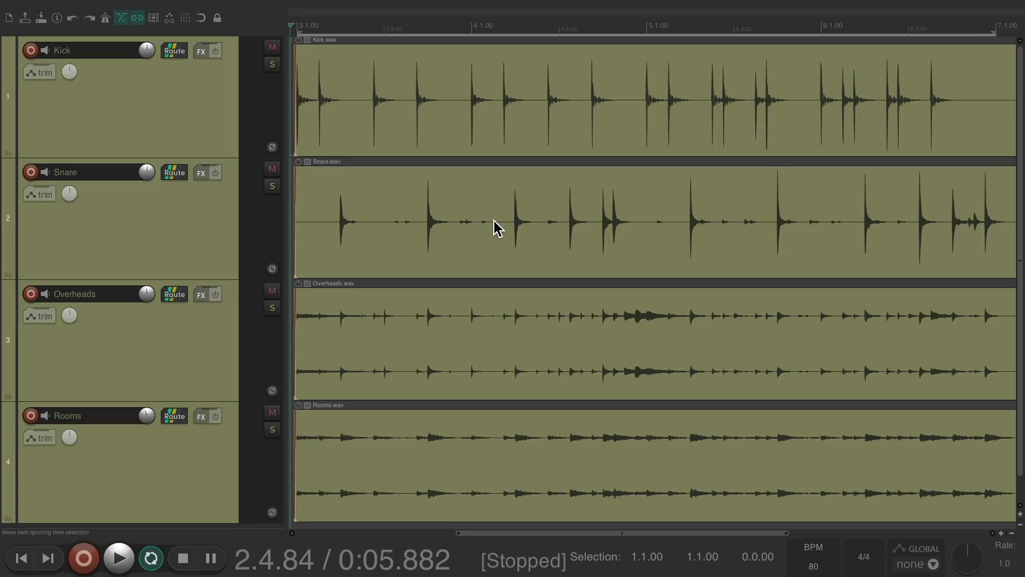
pyautogui.click(119, 559)
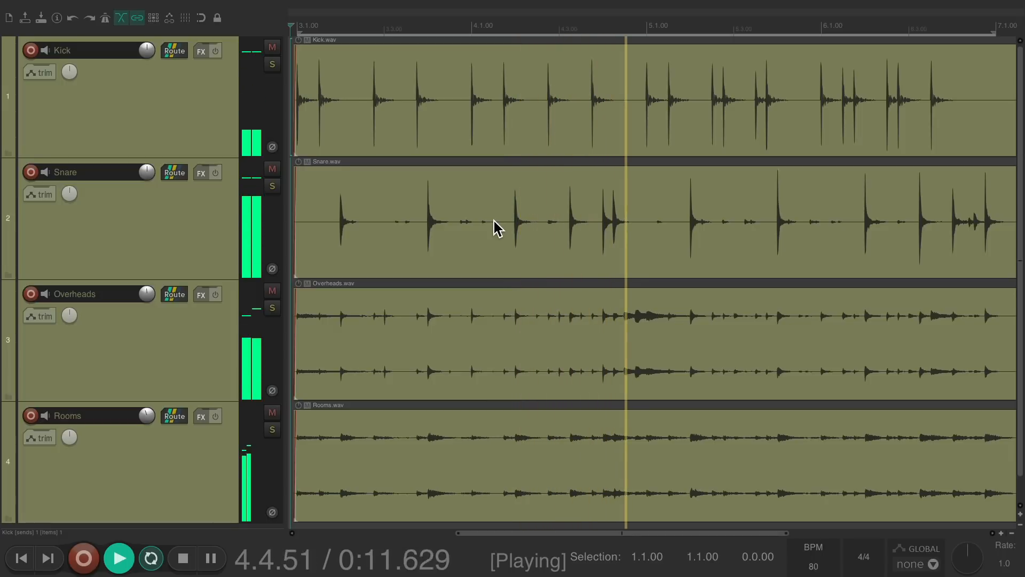
pyautogui.click(181, 558)
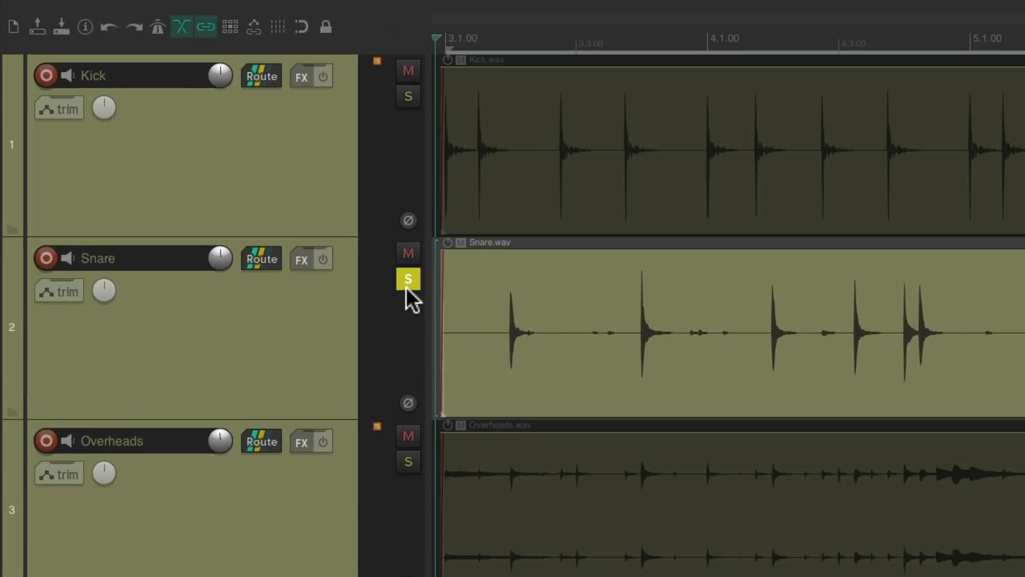
# Add JS: General Dynamics (Cockos) to the soloed Snare track via a 'general' filter.
pyautogui.click(301, 258)
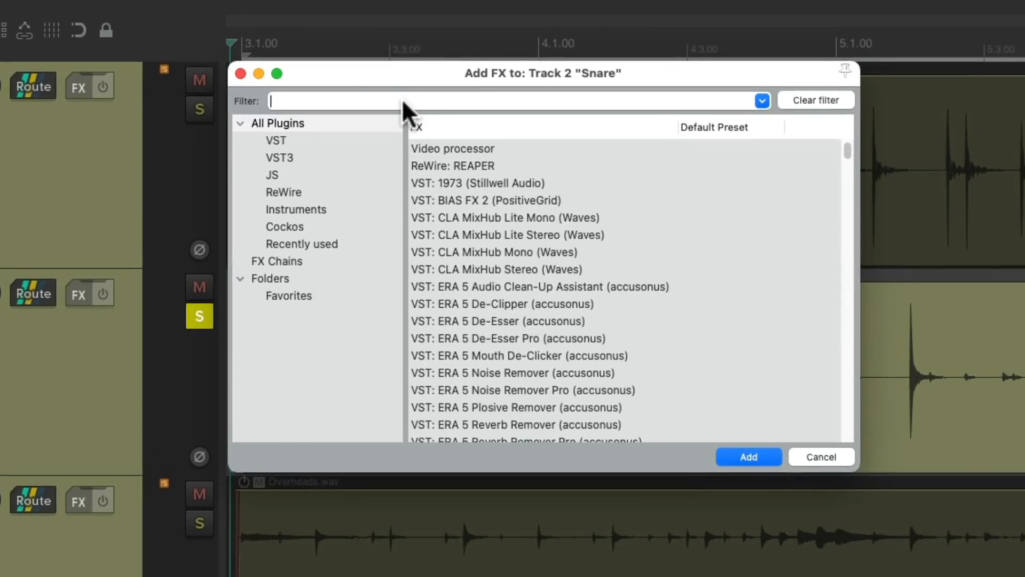
pyautogui.write('general')
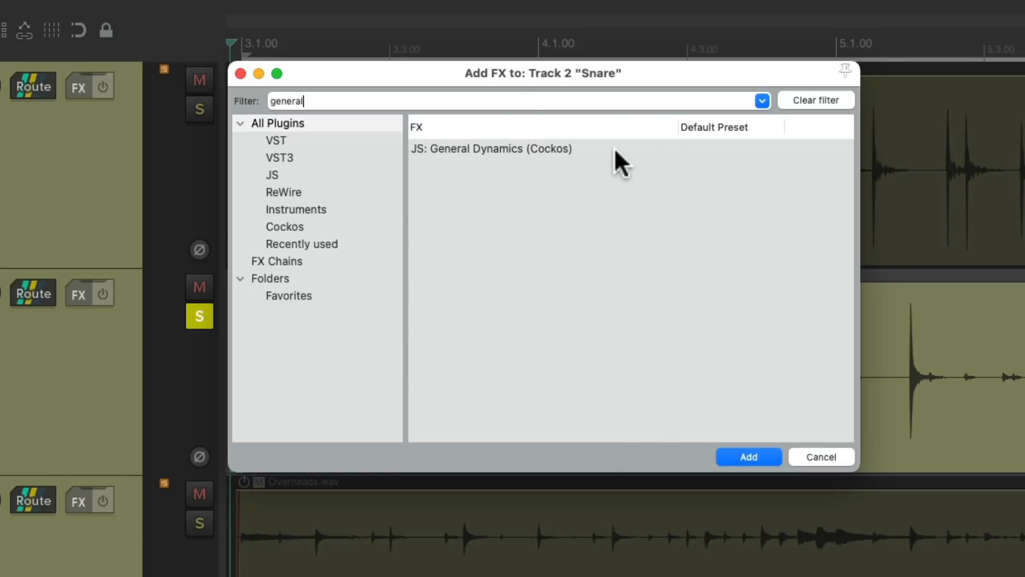
pyautogui.click(491, 148)
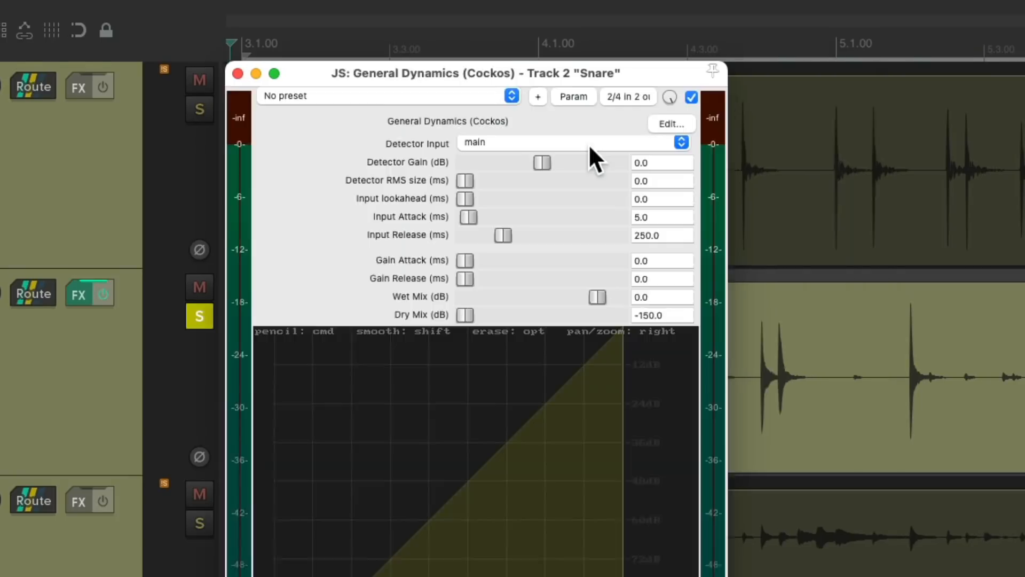
pyautogui.moveTo(471, 73); pyautogui.dragTo(517, 22)
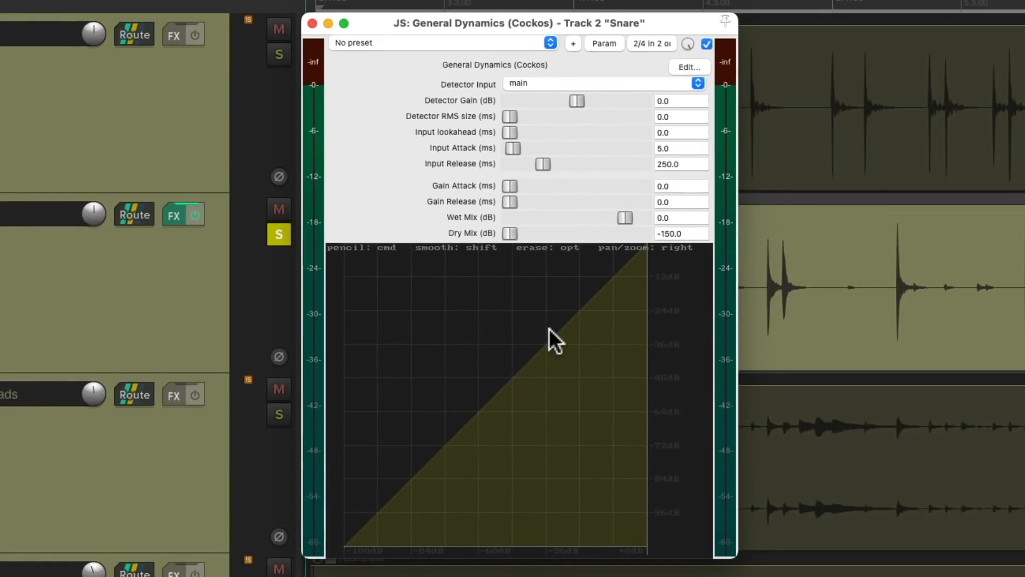
pyautogui.moveTo(732, 553)
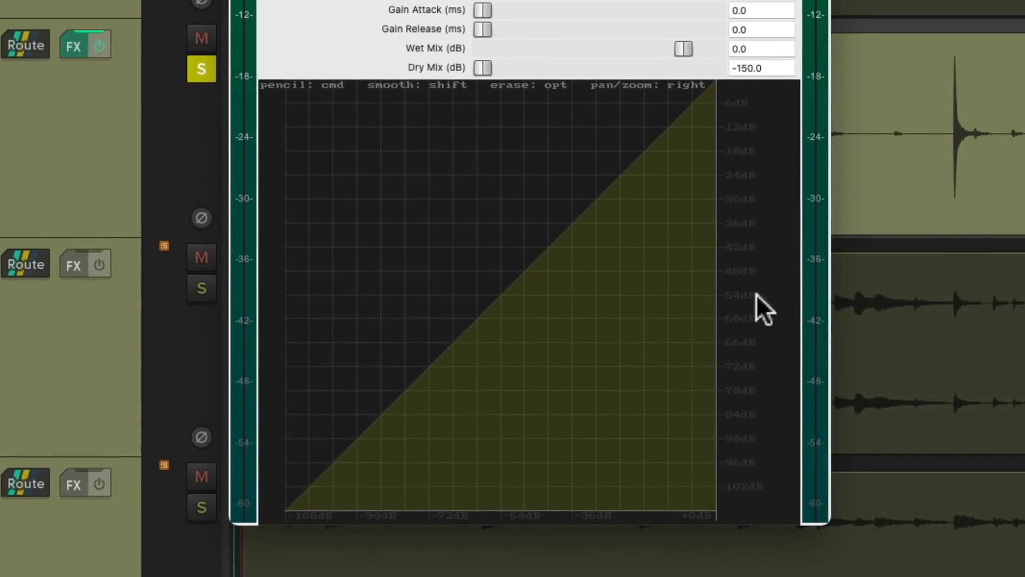
pyautogui.moveTo(755, 415)
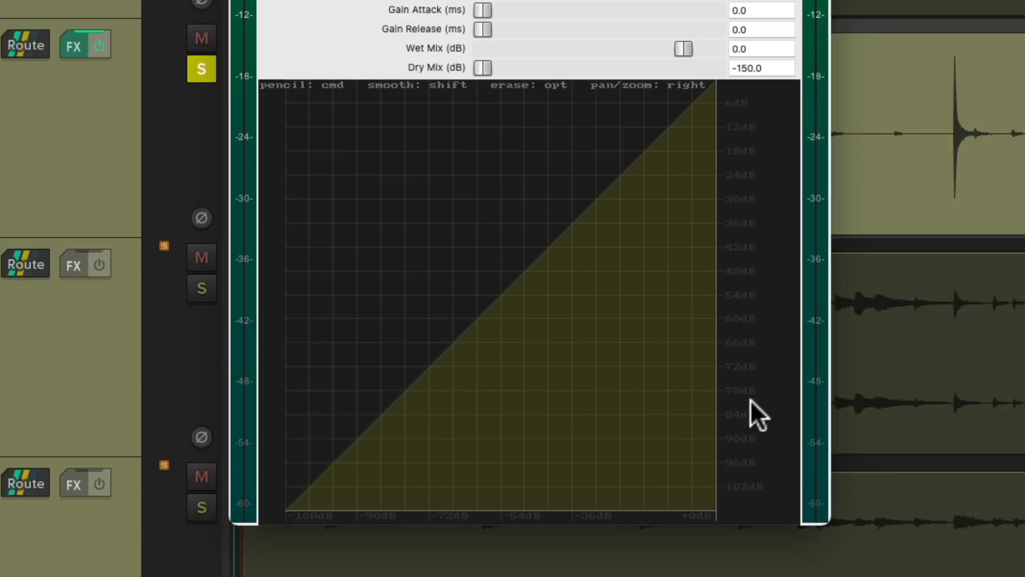
pyautogui.moveTo(569, 259)
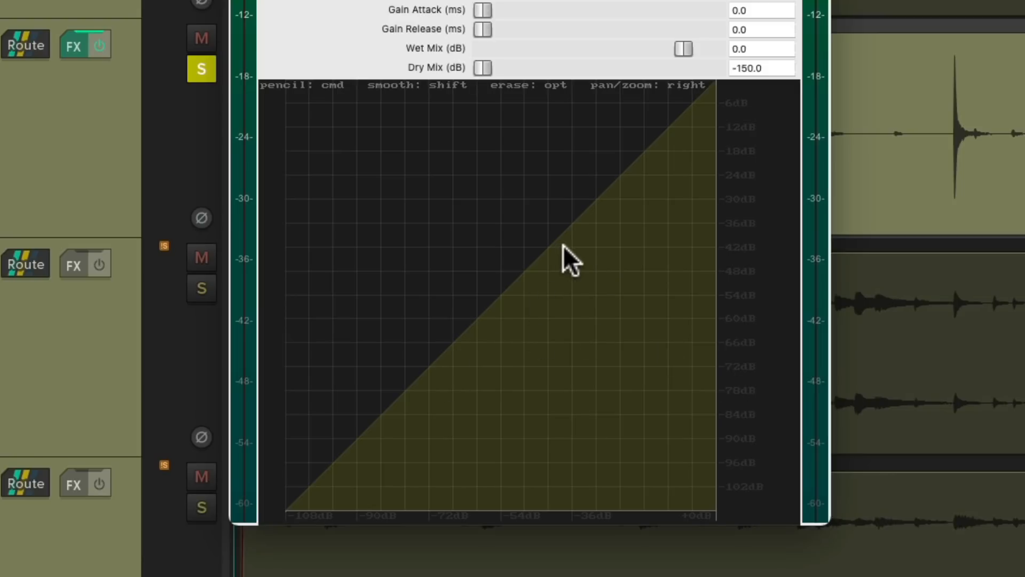
pyautogui.moveTo(615, 219)
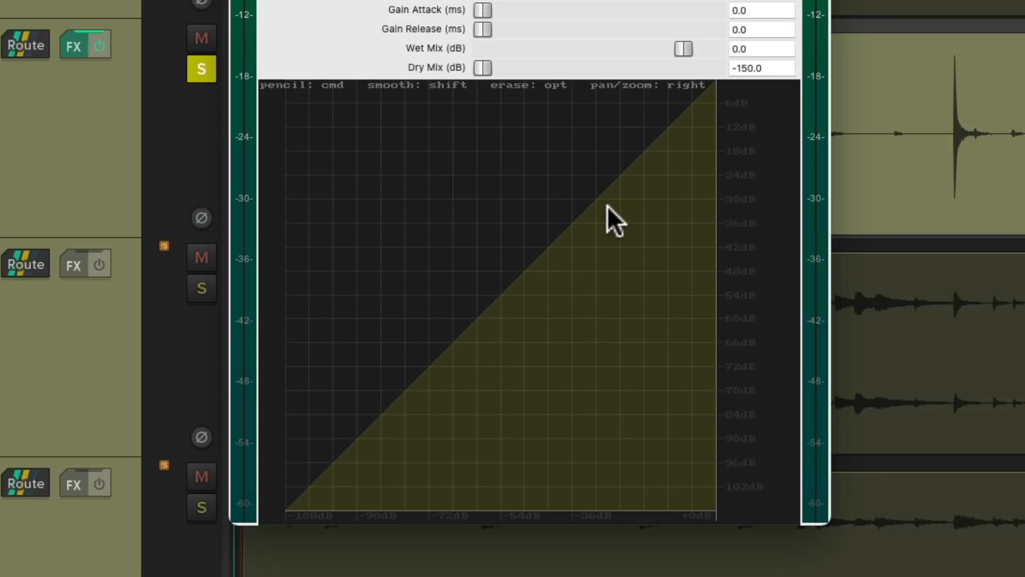
pyautogui.moveTo(574, 298)
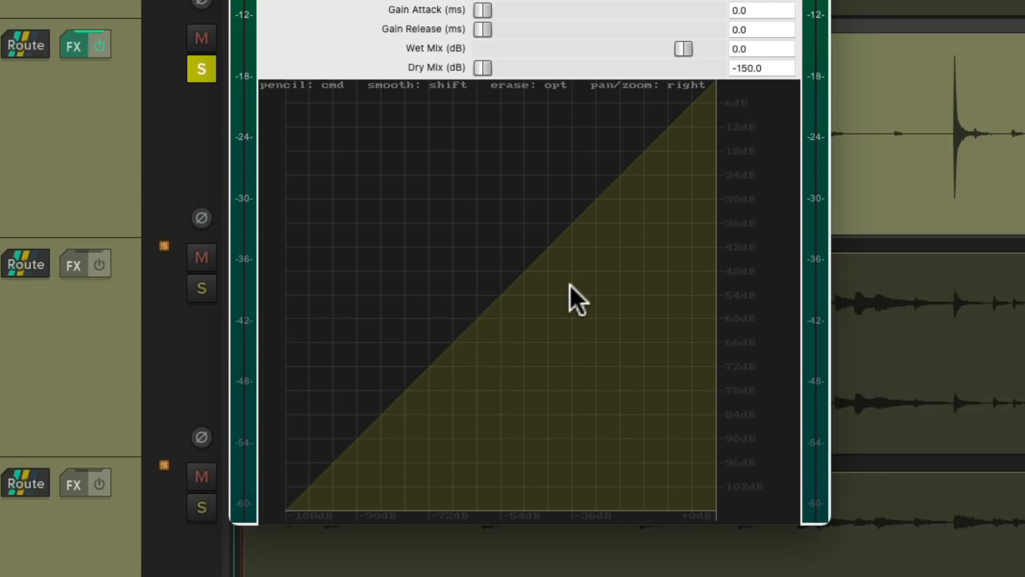
pyautogui.moveTo(754, 367)
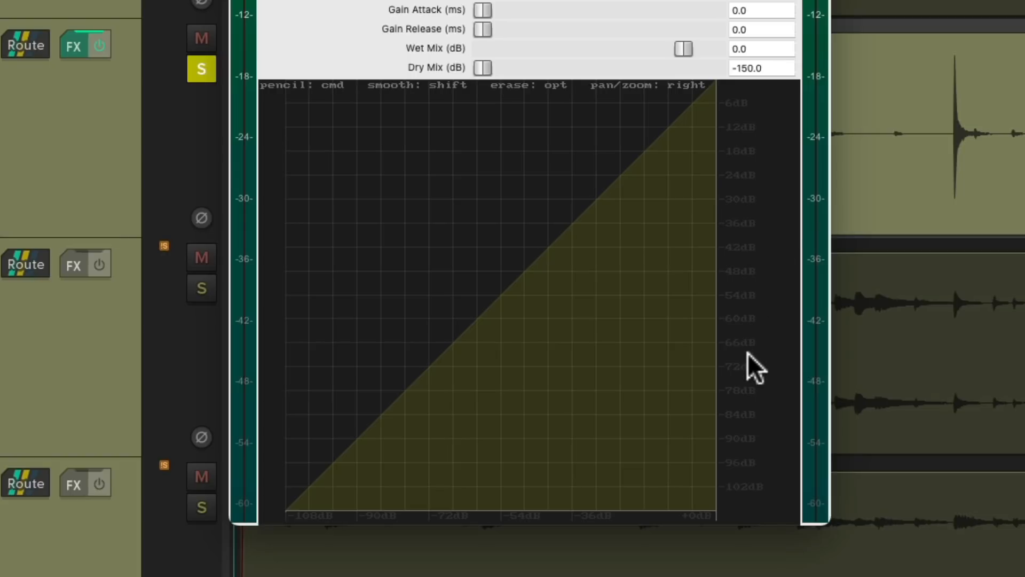
pyautogui.moveTo(544, 325)
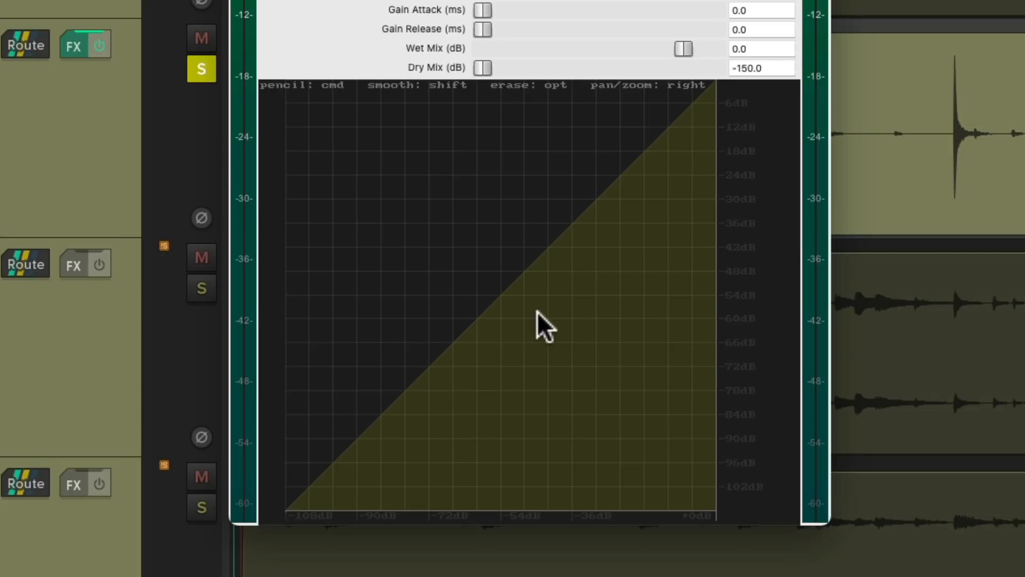
pyautogui.moveTo(526, 284)
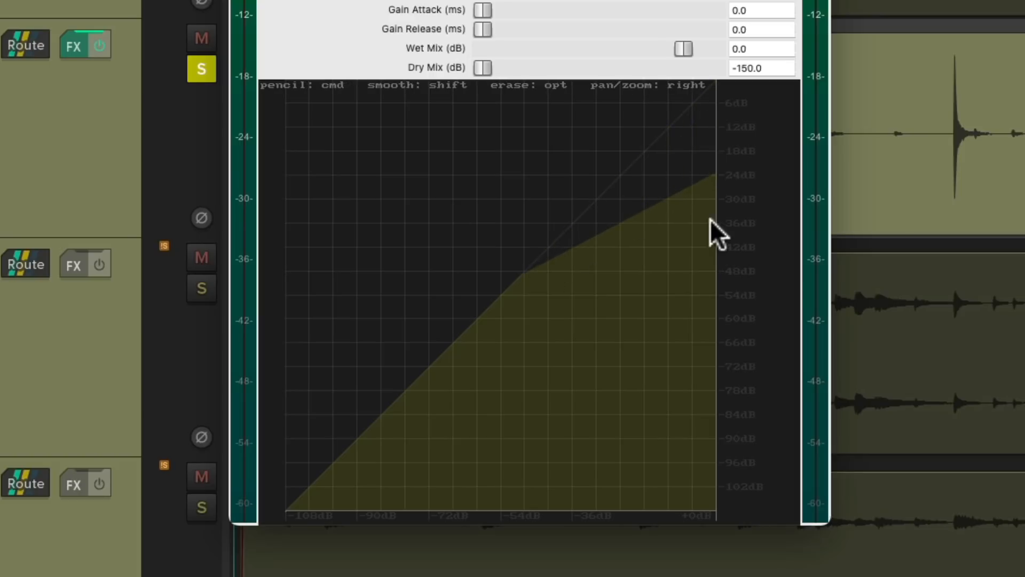
pyautogui.moveTo(723, 229)
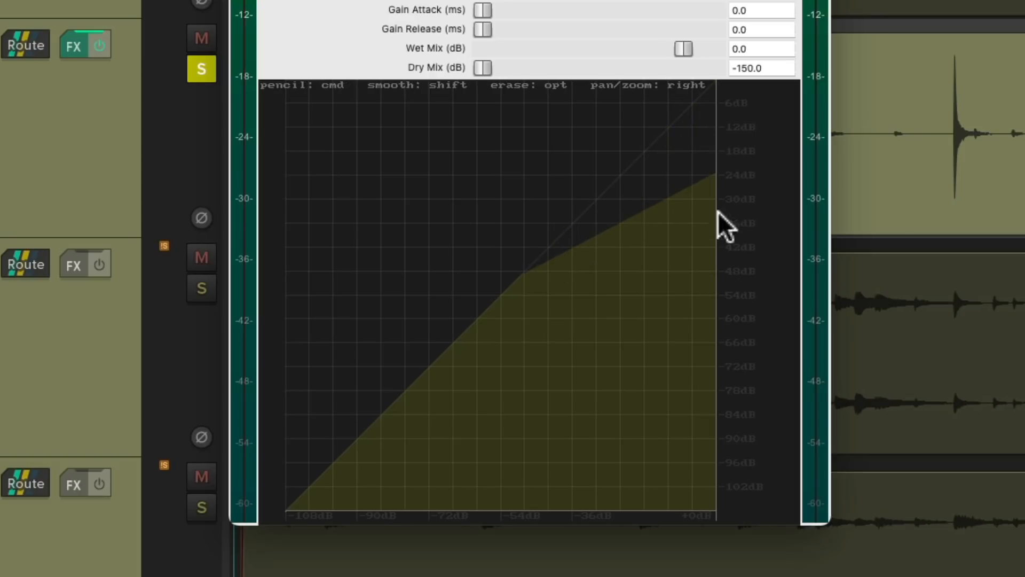
pyautogui.moveTo(715, 235)
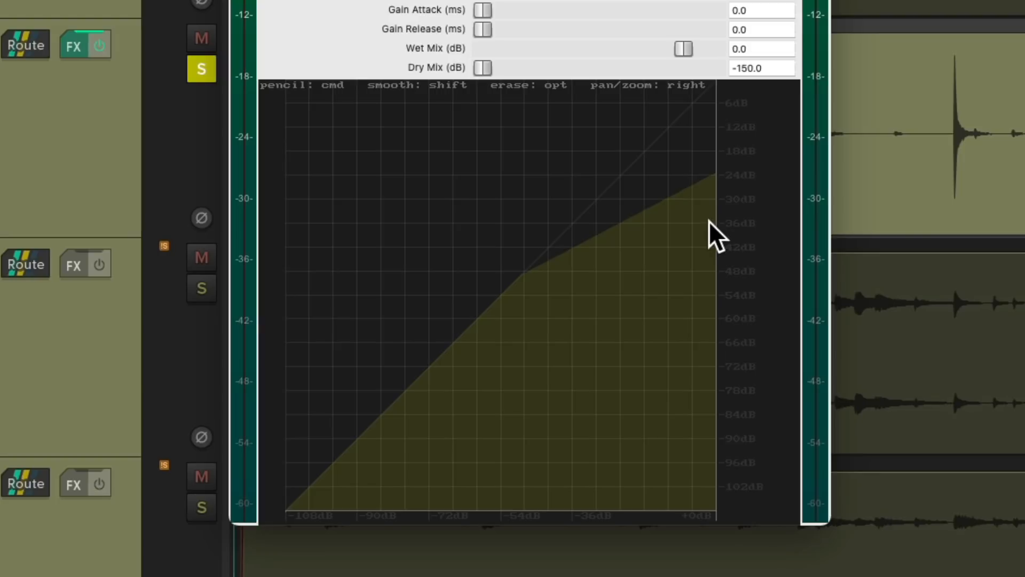
# Add a knee point near -54 dB so the Snare curve compresses above it.
pyautogui.click(546, 253)
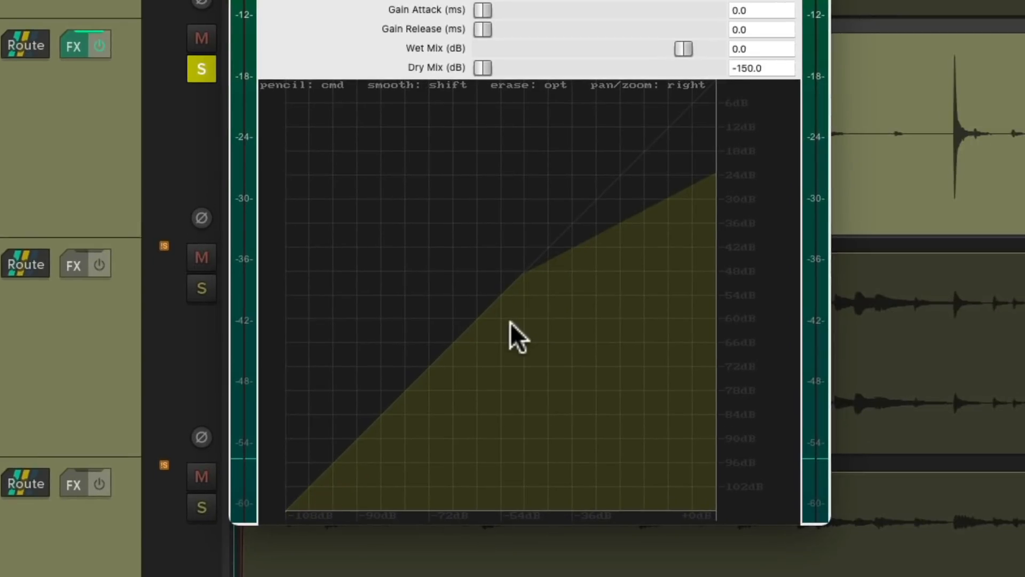
pyautogui.moveTo(593, 275)
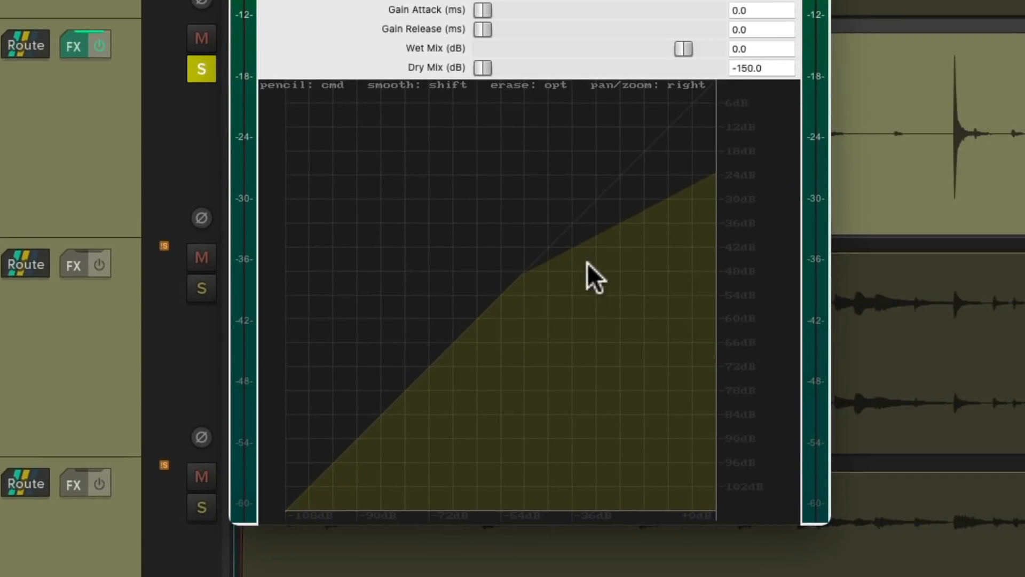
pyautogui.moveTo(642, 262)
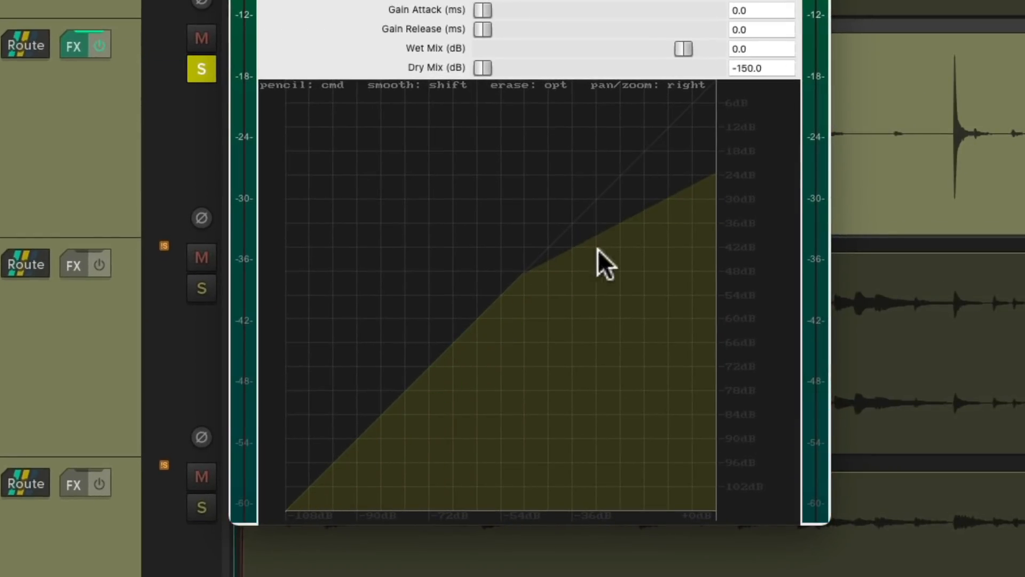
pyautogui.moveTo(530, 281)
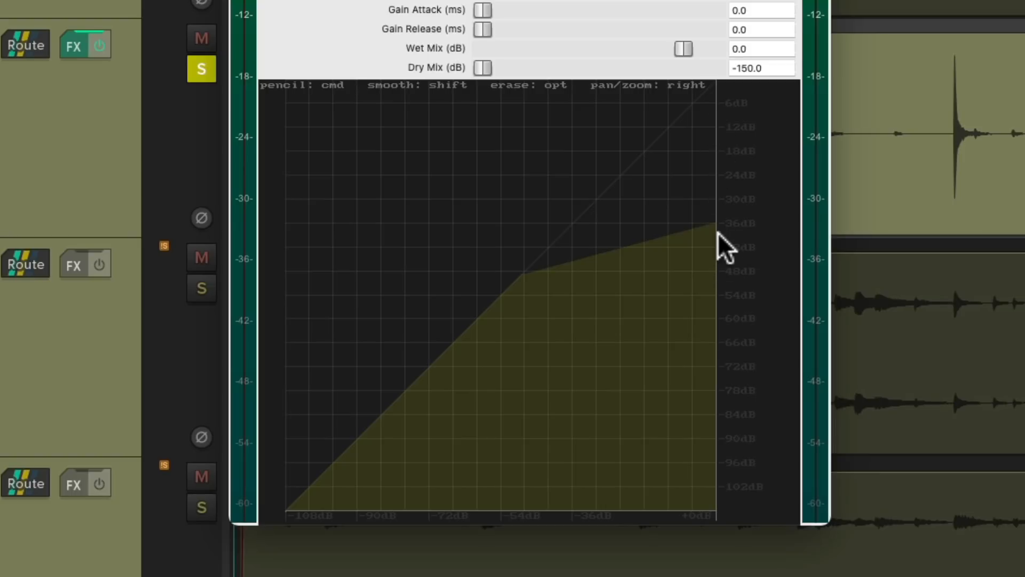
pyautogui.moveTo(696, 252)
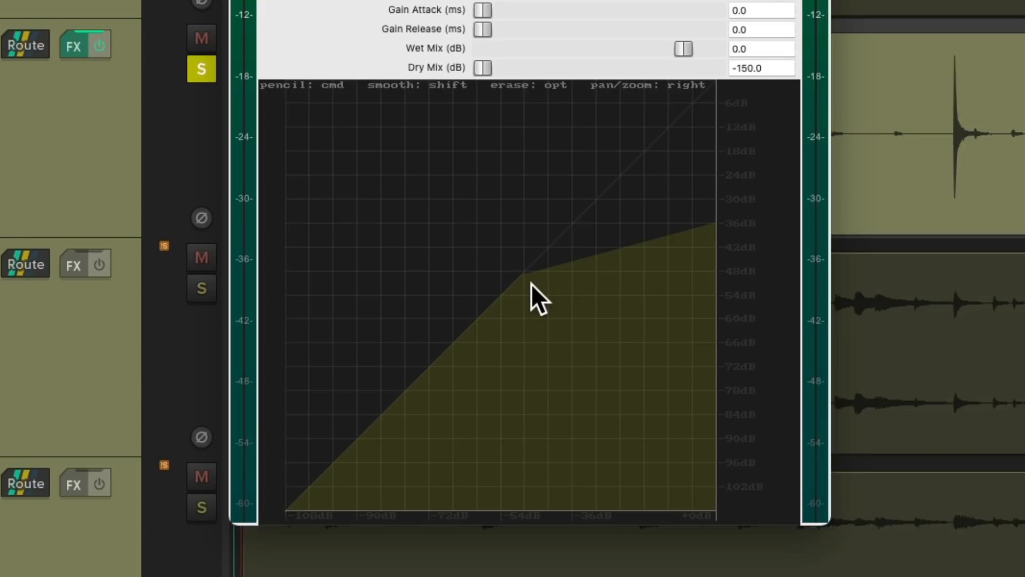
# Lower the top-right curve point toward -36 dB for a heavier Snare ratio.
pyautogui.press('shift')
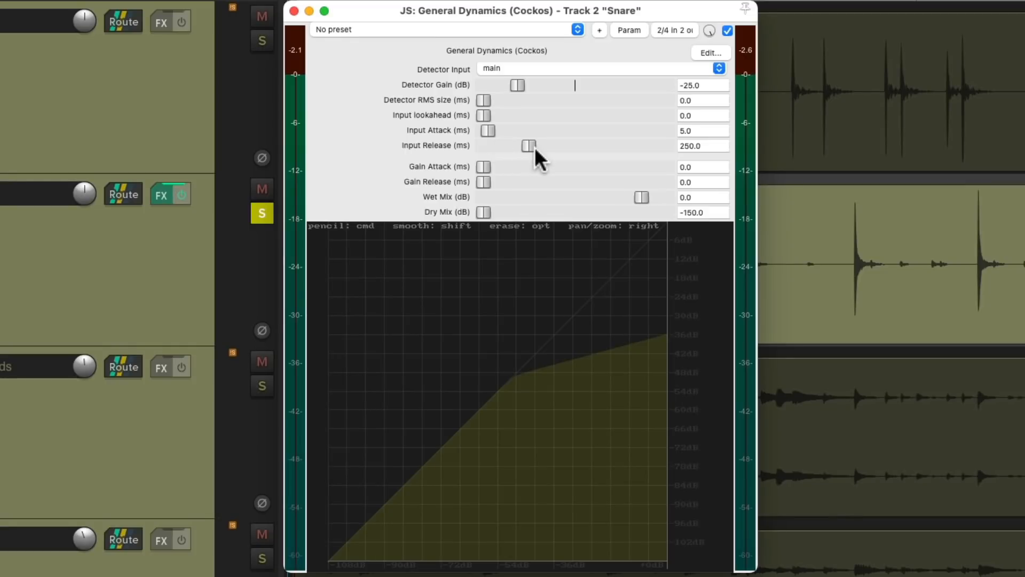
pyautogui.moveTo(511, 142)
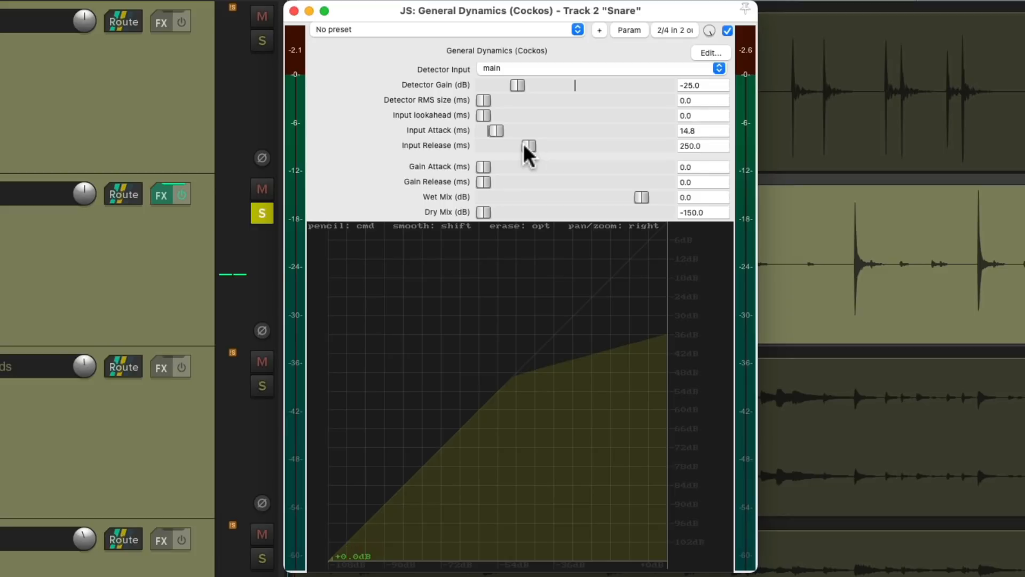
pyautogui.moveTo(569, 385)
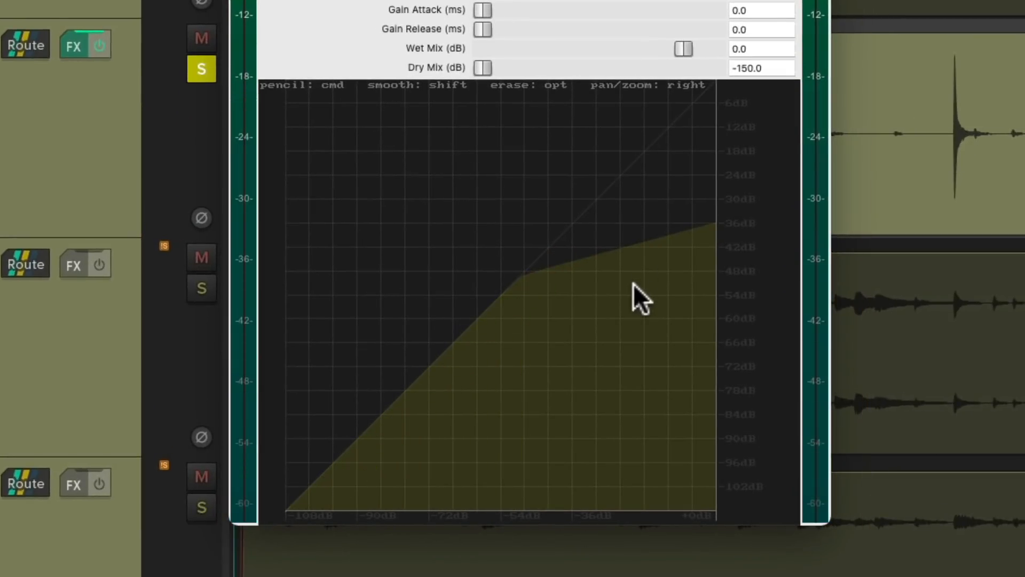
pyautogui.moveTo(533, 287)
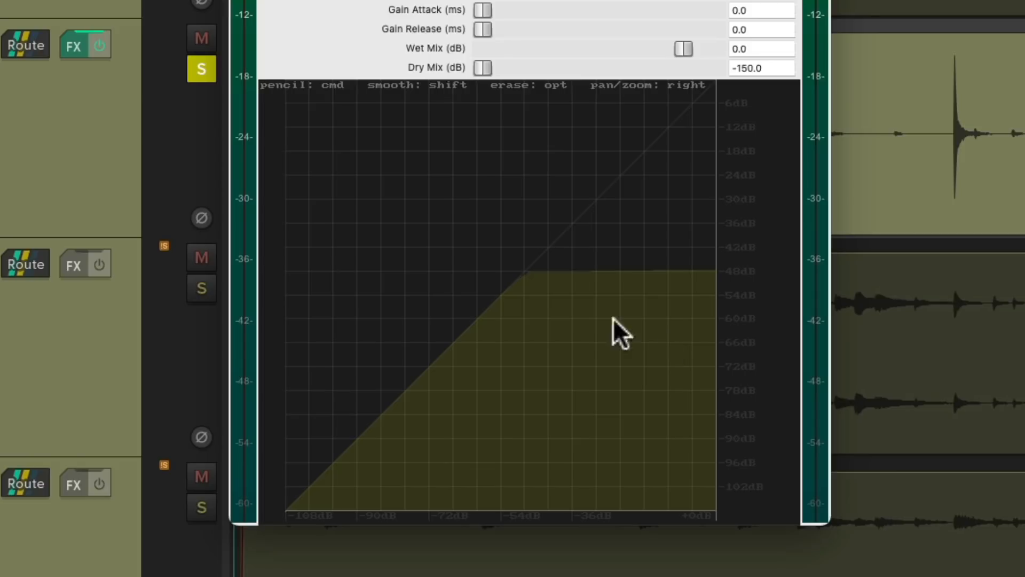
pyautogui.moveTo(646, 313)
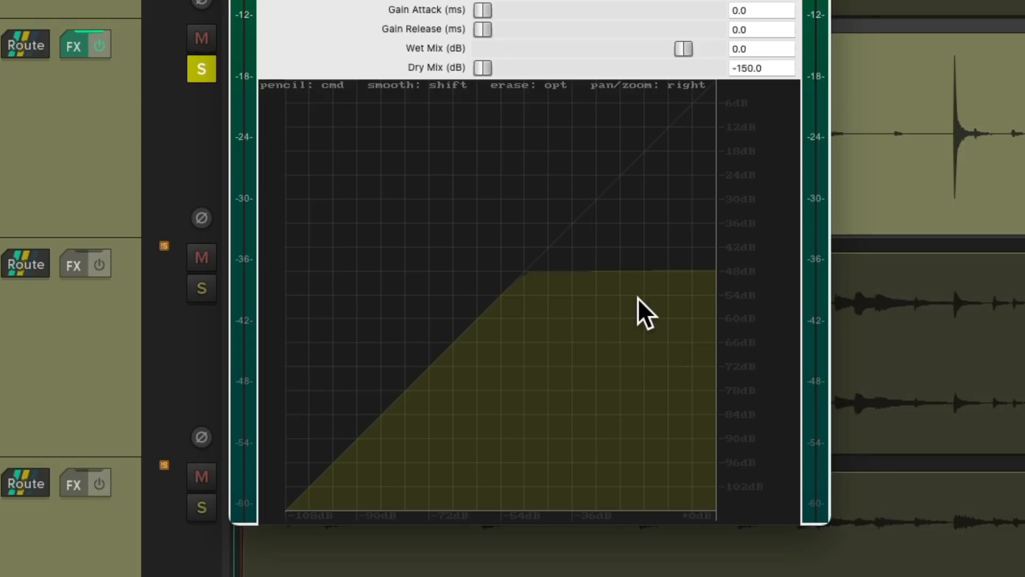
pyautogui.moveTo(671, 295)
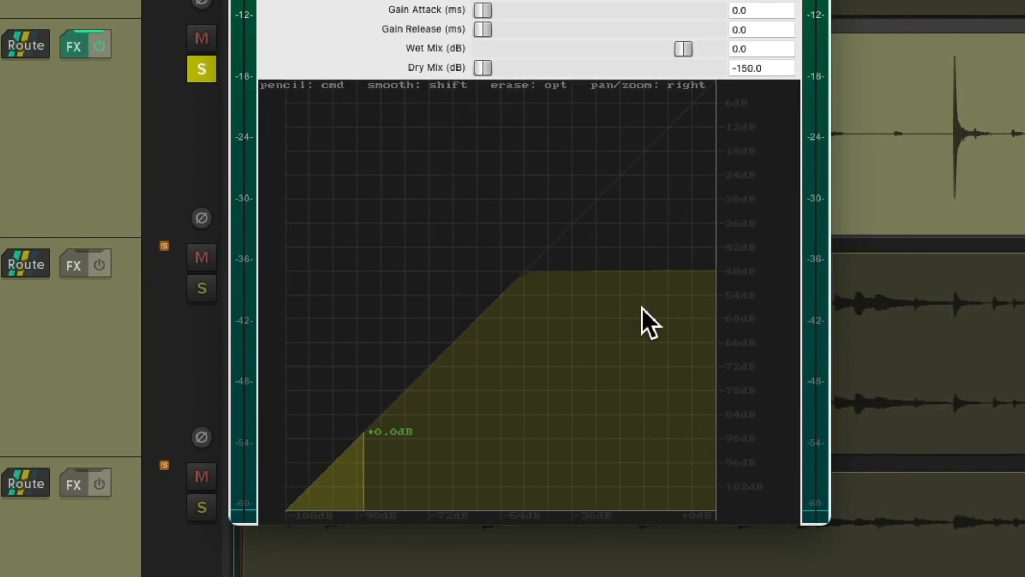
pyautogui.moveTo(559, 278)
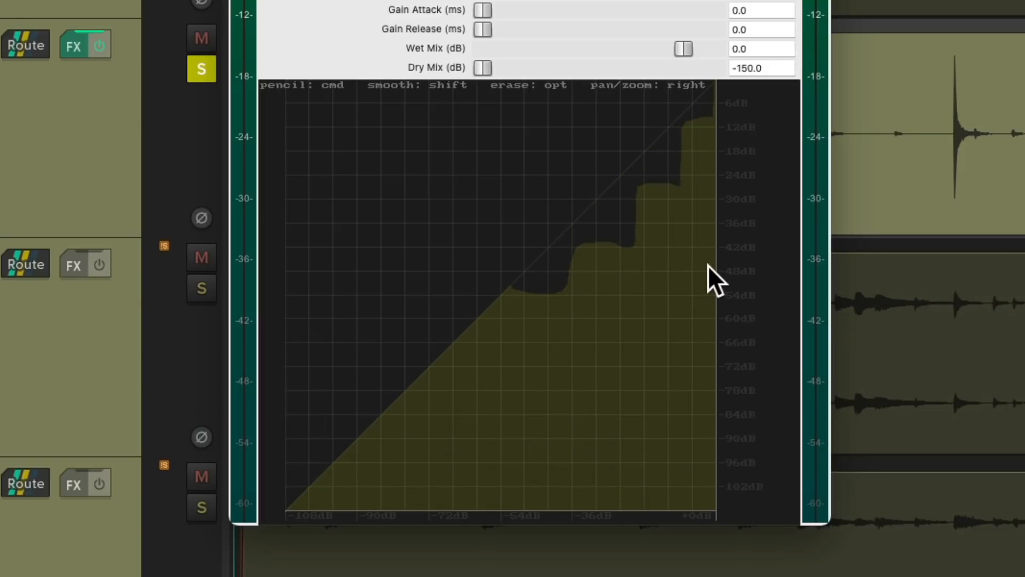
# Smooth the hand-drawn staircase curve into rounded slopes with Shift-drag.
pyautogui.press('shift')
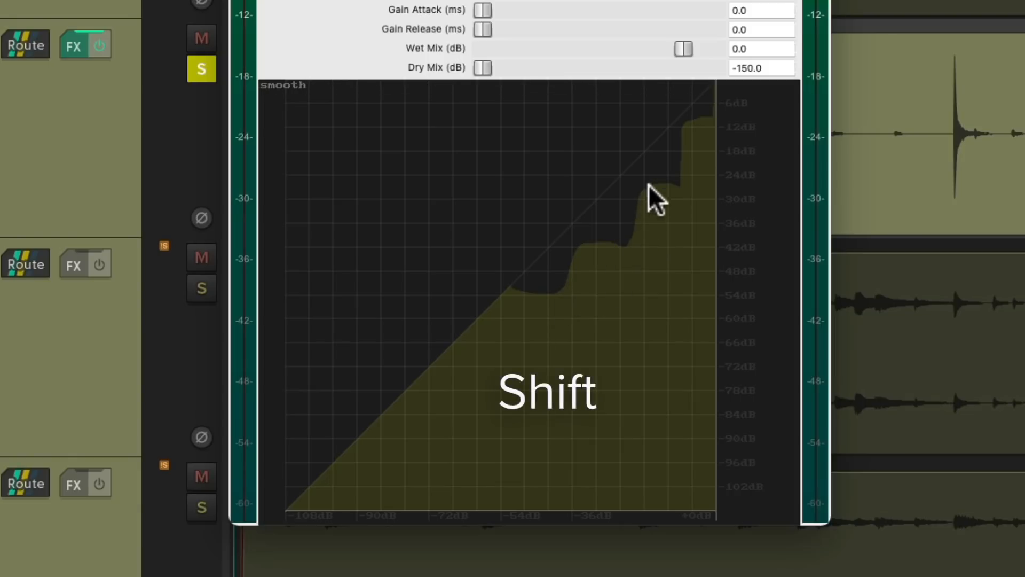
pyautogui.moveTo(702, 144)
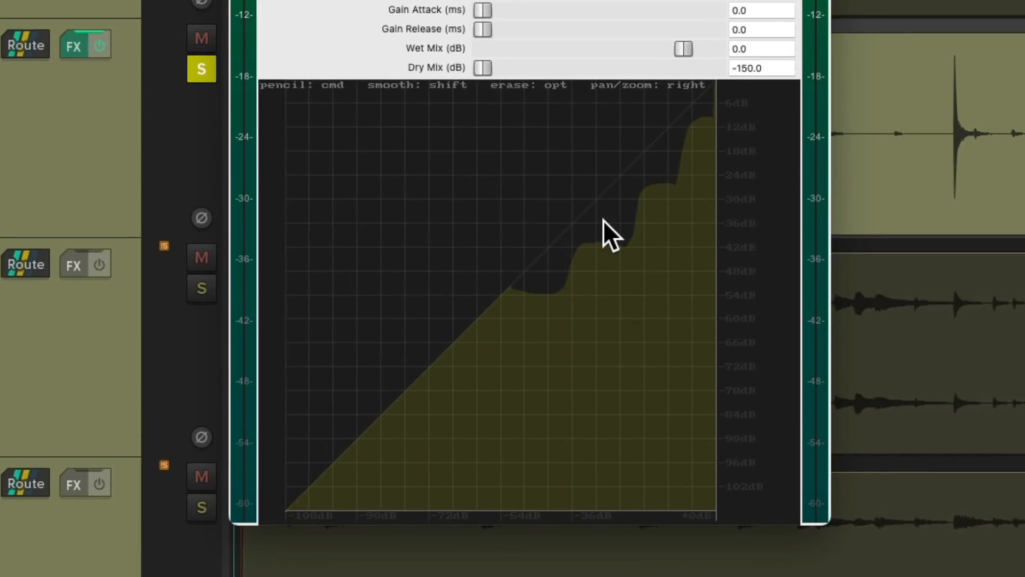
pyautogui.moveTo(628, 265)
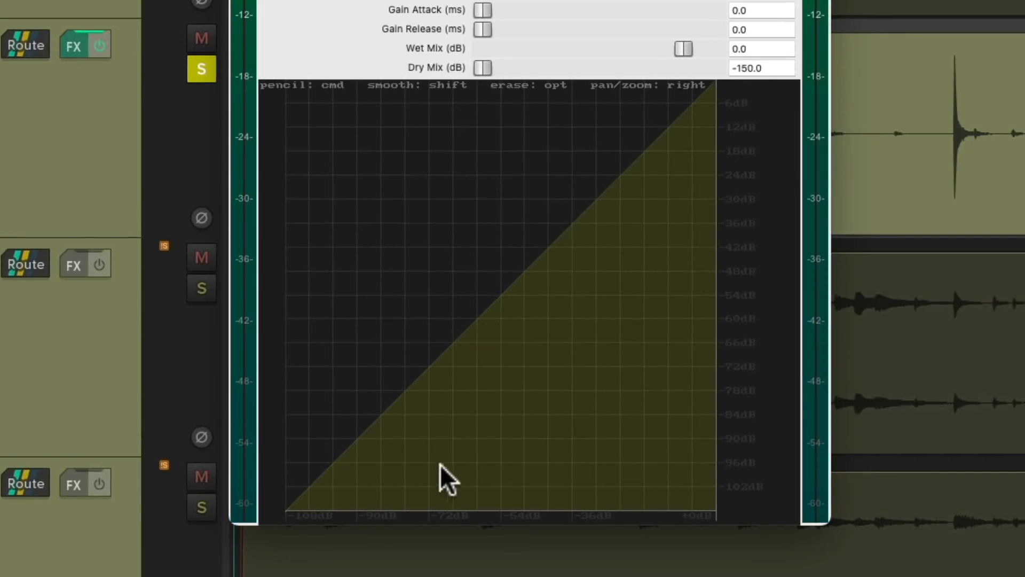
pyautogui.moveTo(298, 523)
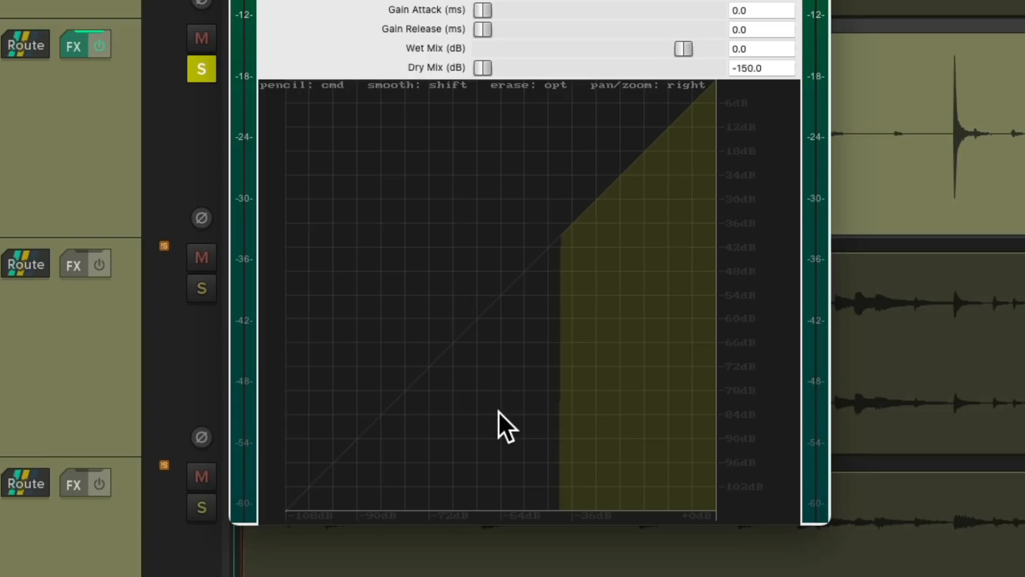
pyautogui.moveTo(716, 173)
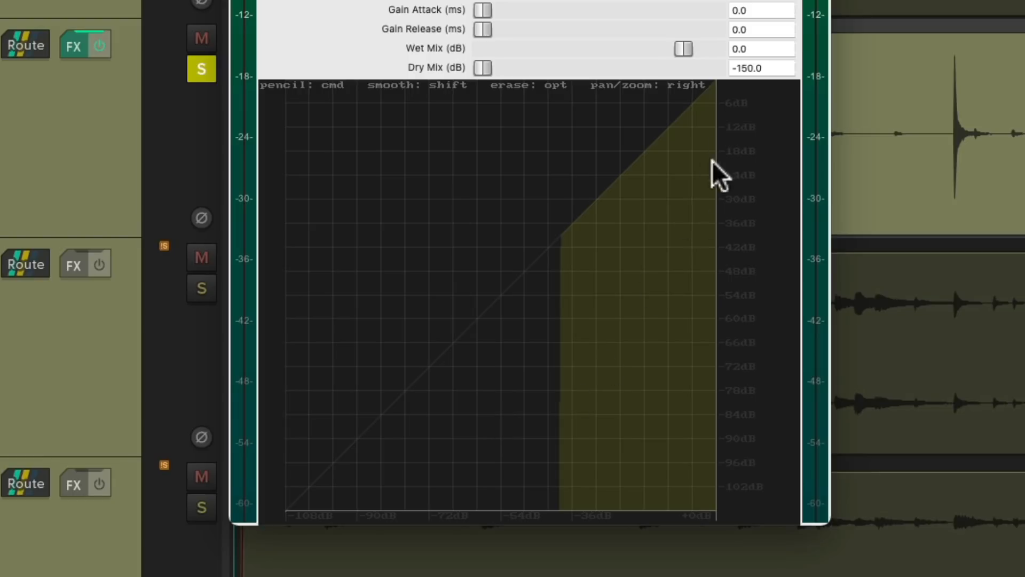
pyautogui.moveTo(499, 360)
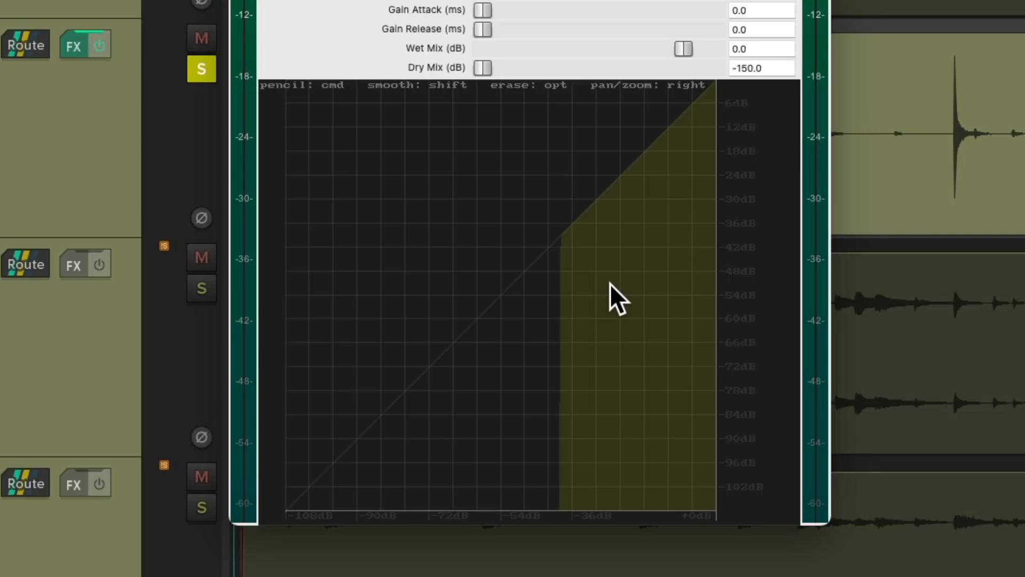
pyautogui.moveTo(438, 422)
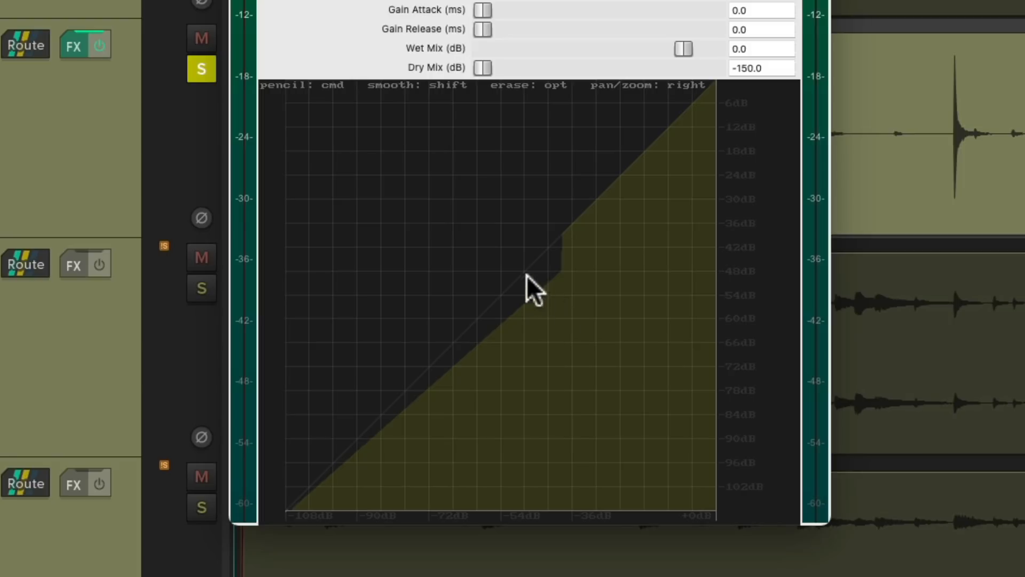
pyautogui.moveTo(652, 197)
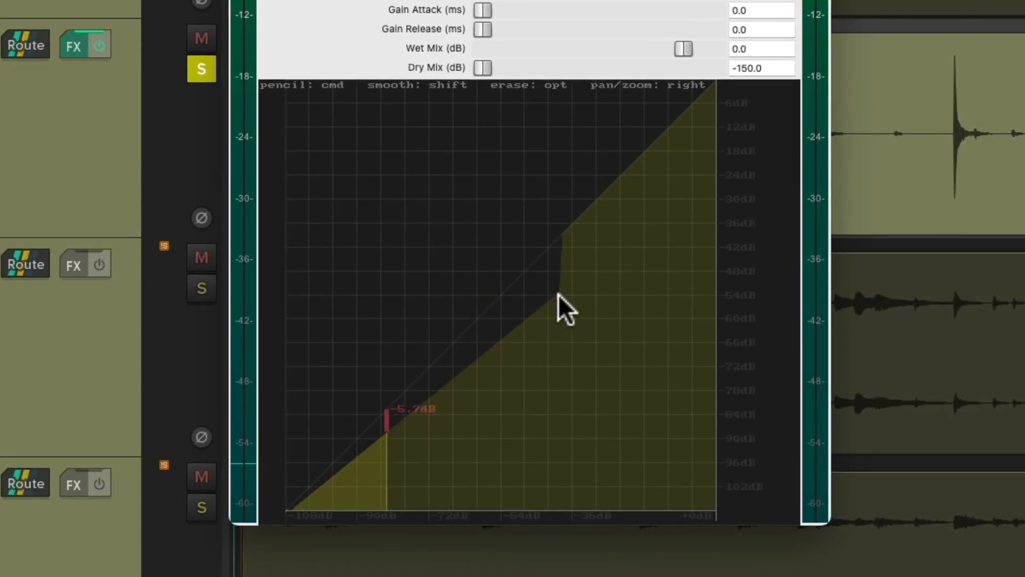
# Smooth the corner where the shallow expansion line meets the -40 dB step.
pyautogui.press('shift')
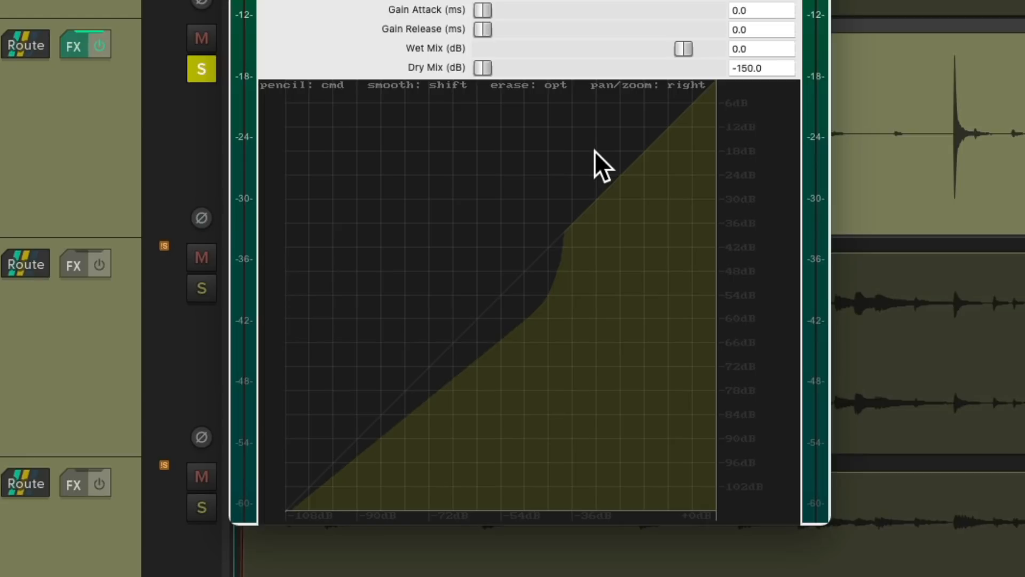
pyautogui.moveTo(578, 235)
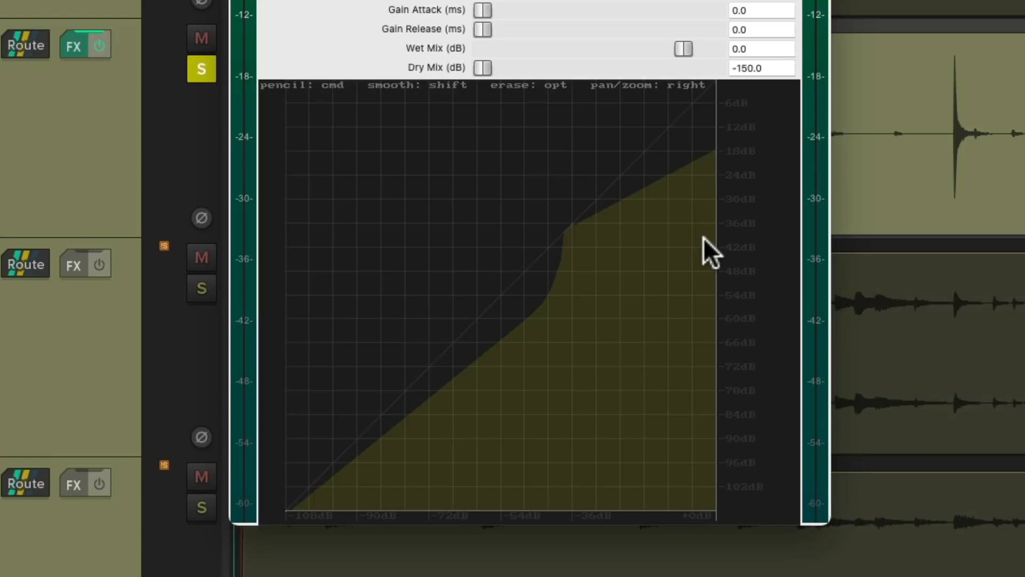
pyautogui.moveTo(687, 176)
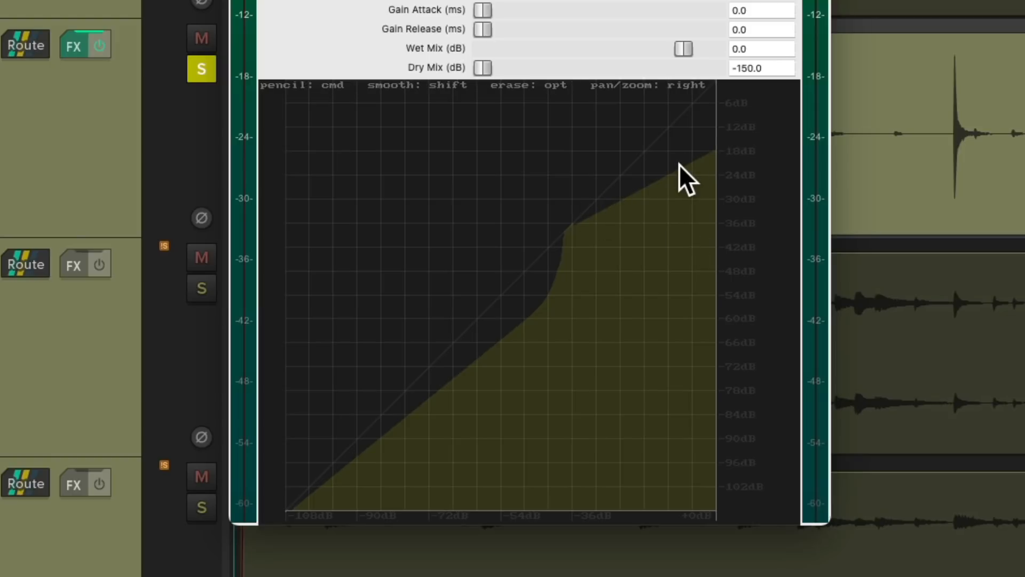
pyautogui.moveTo(533, 386)
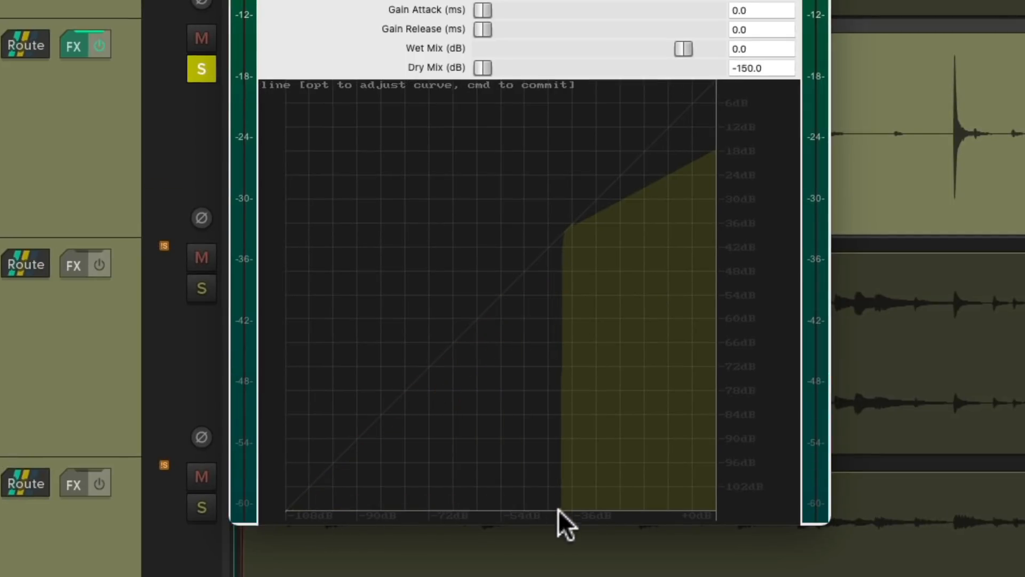
# Commit a vertical gate edge at -40 dB with compression above reaching about -18 dB.
pyautogui.press('shift')
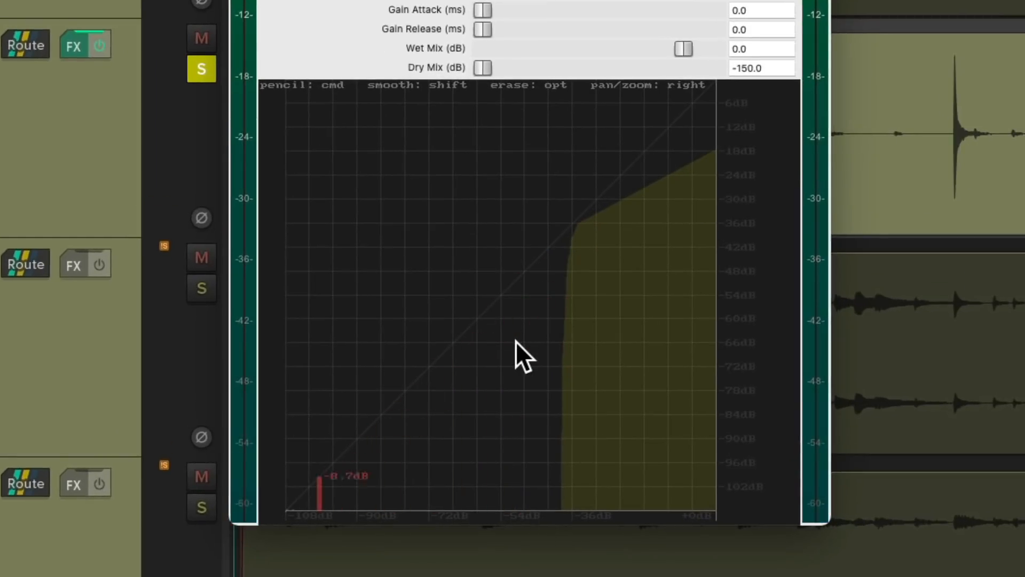
pyautogui.moveTo(695, 235)
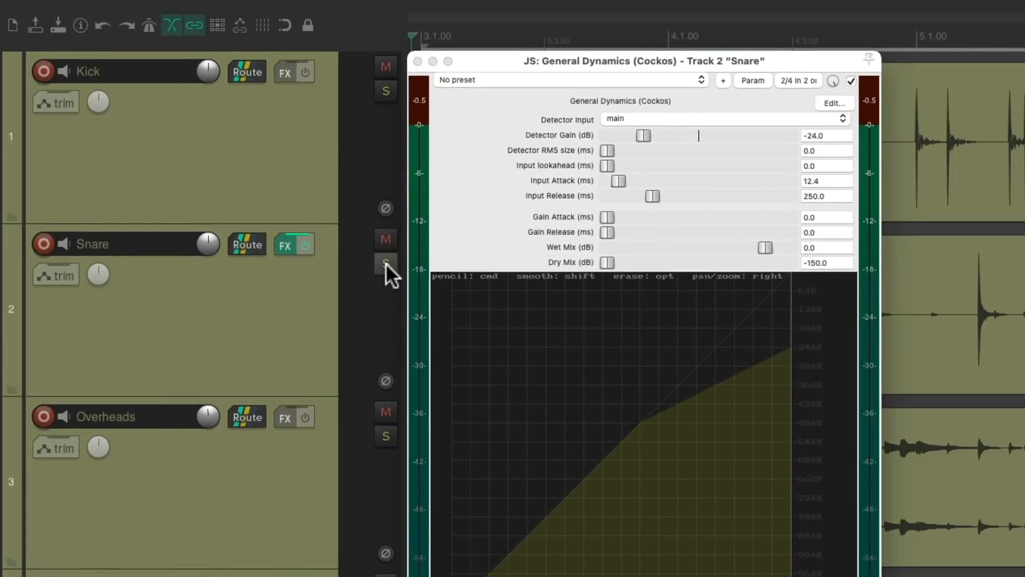
pyautogui.moveTo(419, 61)
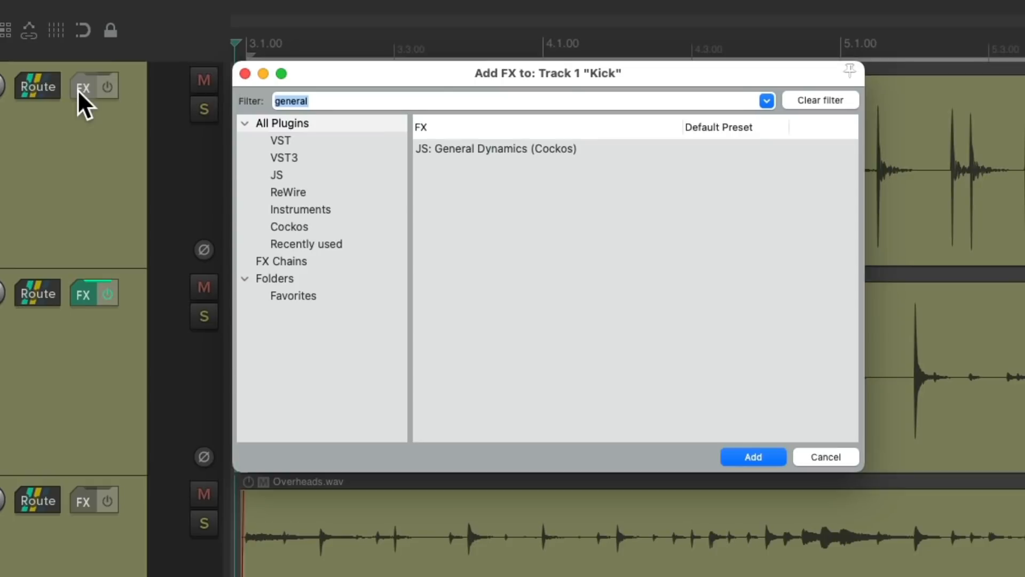
# Add General Dynamics to Kick with -29 dB detector gain, 11.1 ms attack, 301 ms release, bypass-compared.
pyautogui.click(753, 456)
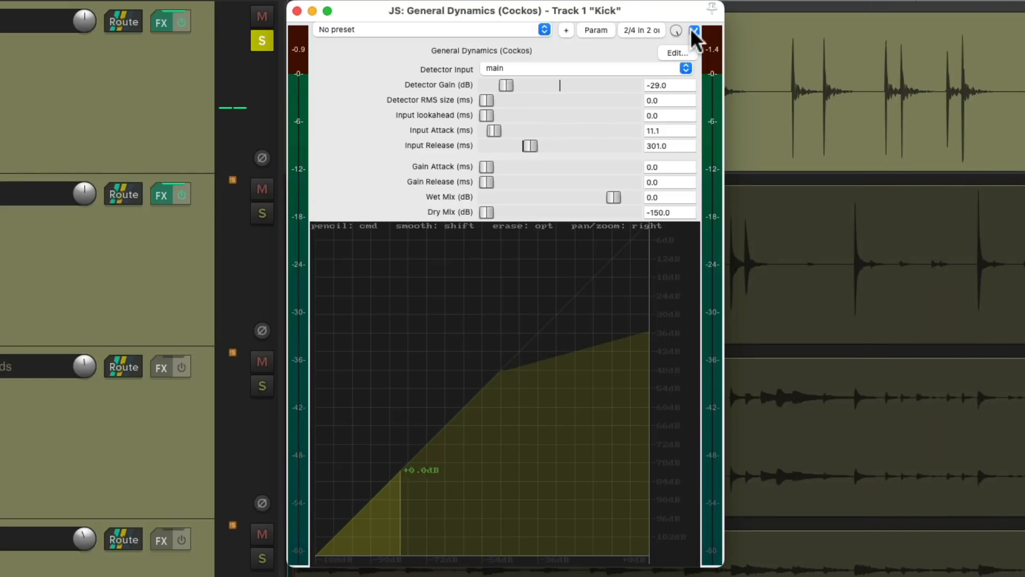
pyautogui.click(695, 30)
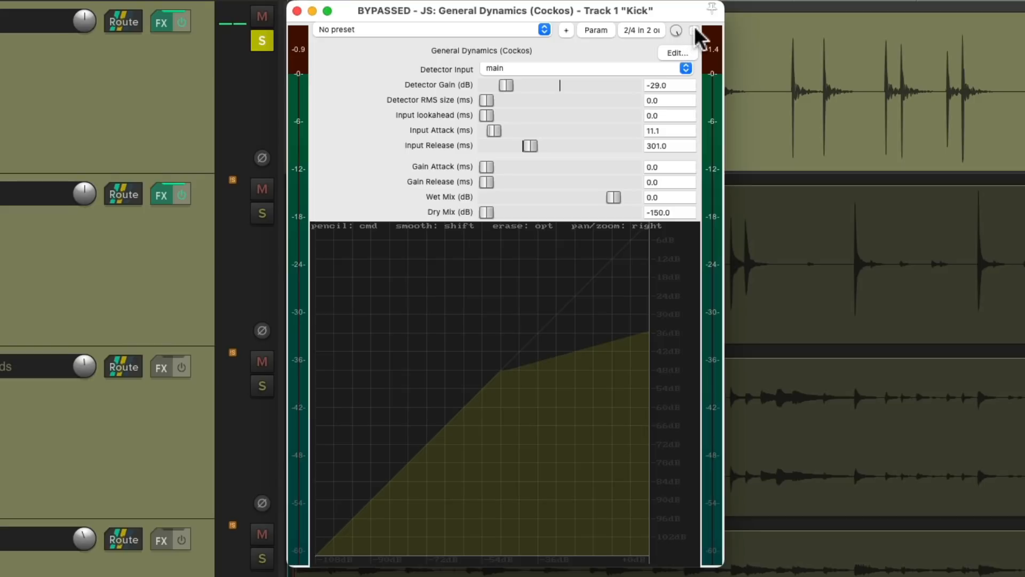
pyautogui.click(694, 31)
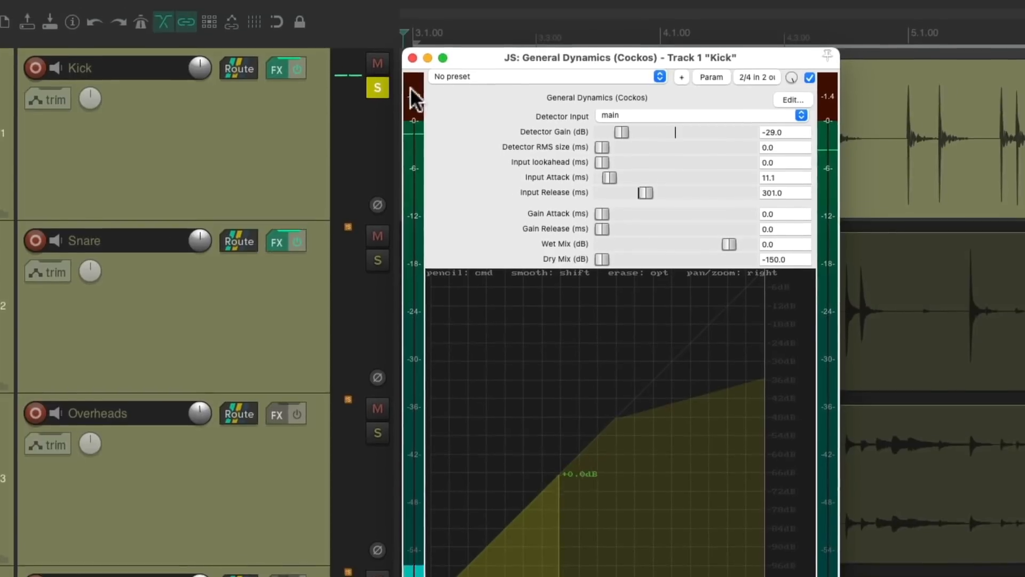
# Solo Rooms and give it General Dynamics: -10 dB detector gain, 17.9 ms attack, 229 ms release, +15 dB wet.
pyautogui.click(412, 57)
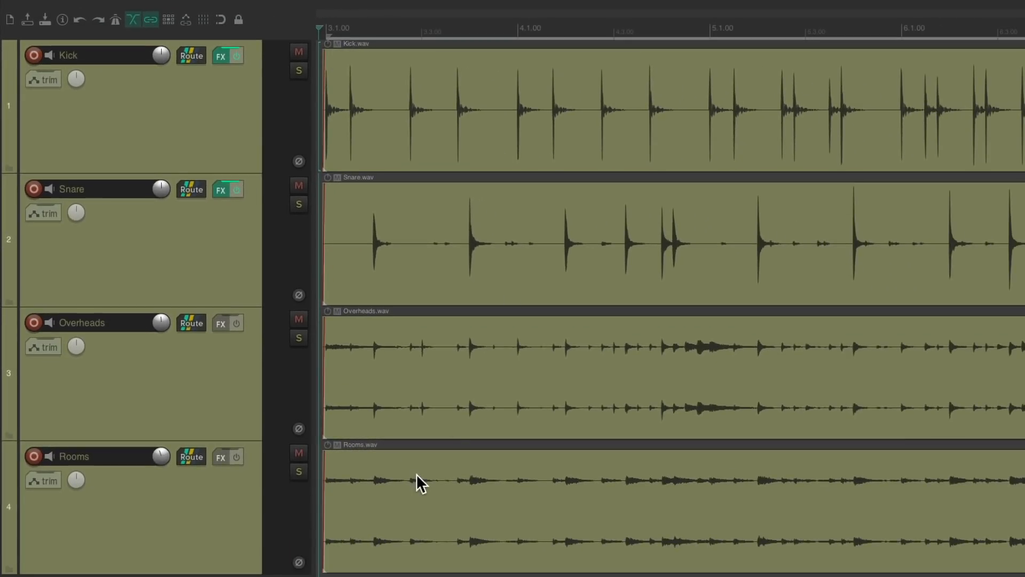
pyautogui.click(299, 471)
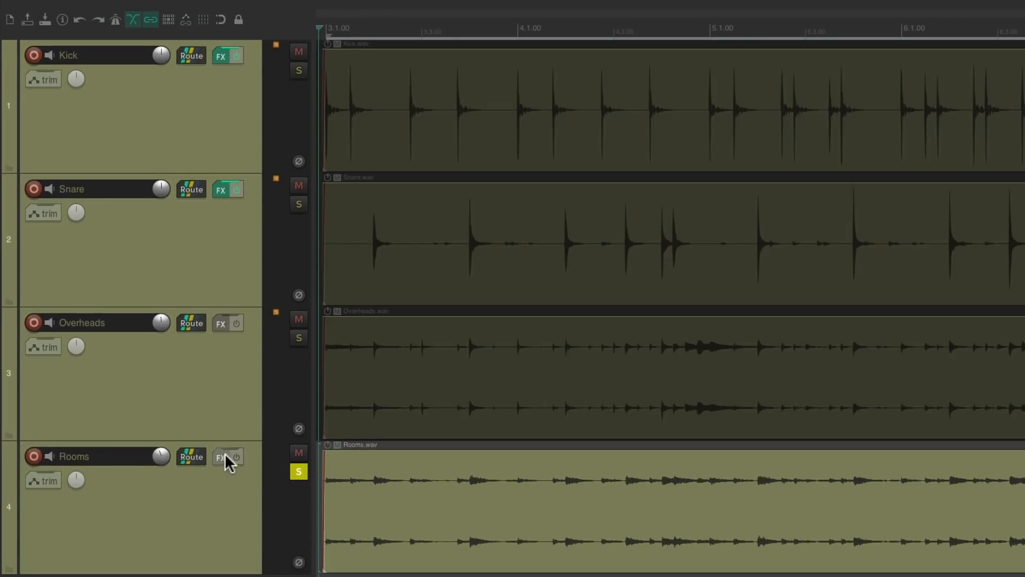
pyautogui.click(221, 456)
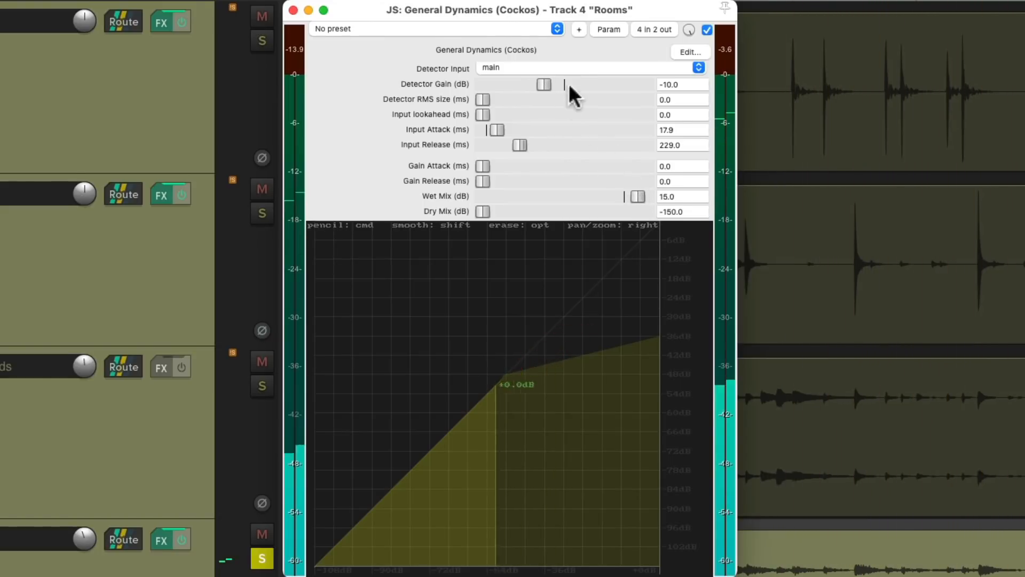
# Set the Rooms compressor's Detector Input to feedback and detector gain to -22 dB.
pyautogui.click(697, 67)
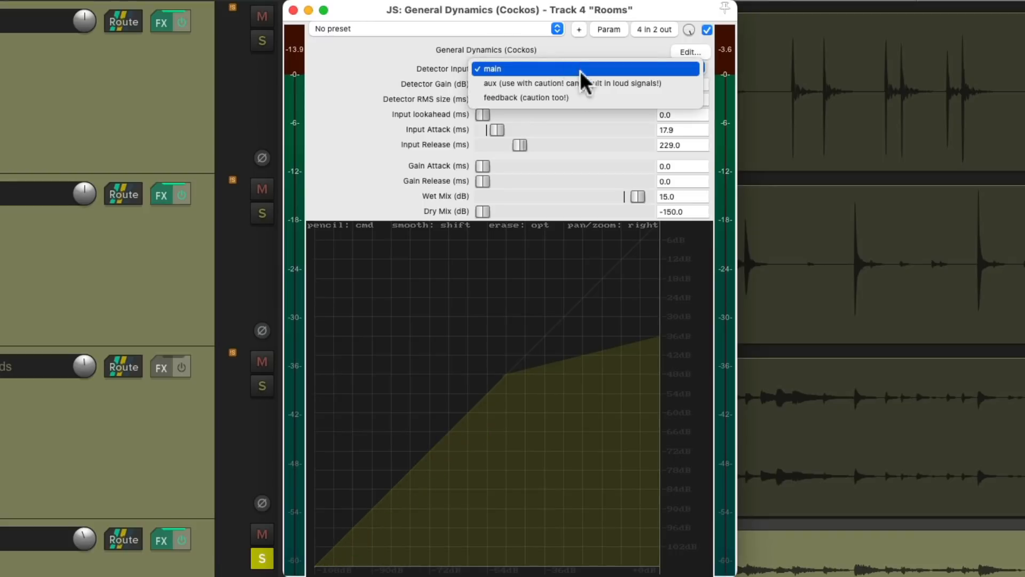
pyautogui.click(525, 97)
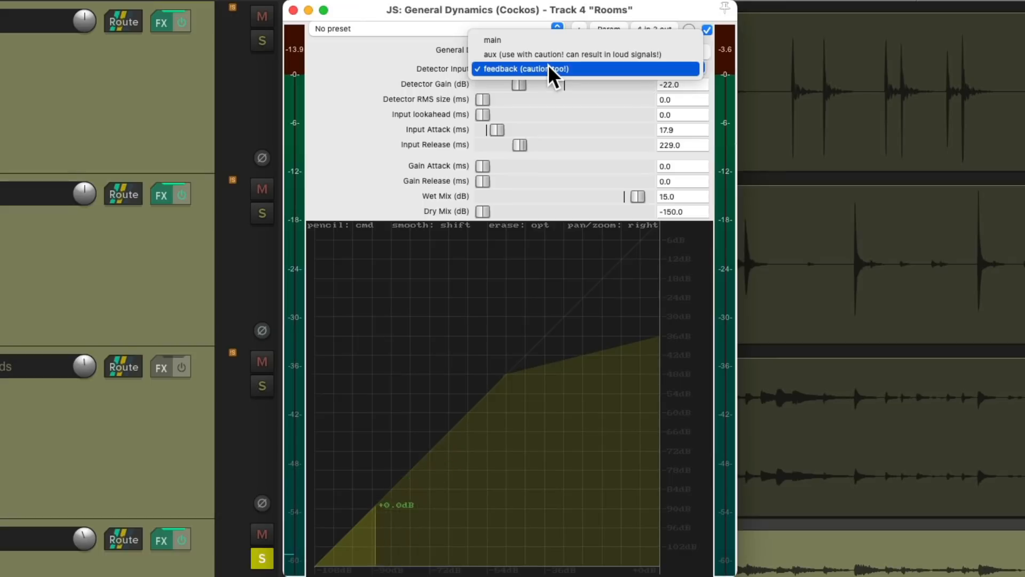
# Set the Rooms compressor Detector Input to aux and verify the Snare send feeds Rooms 3/4.
pyautogui.click(569, 54)
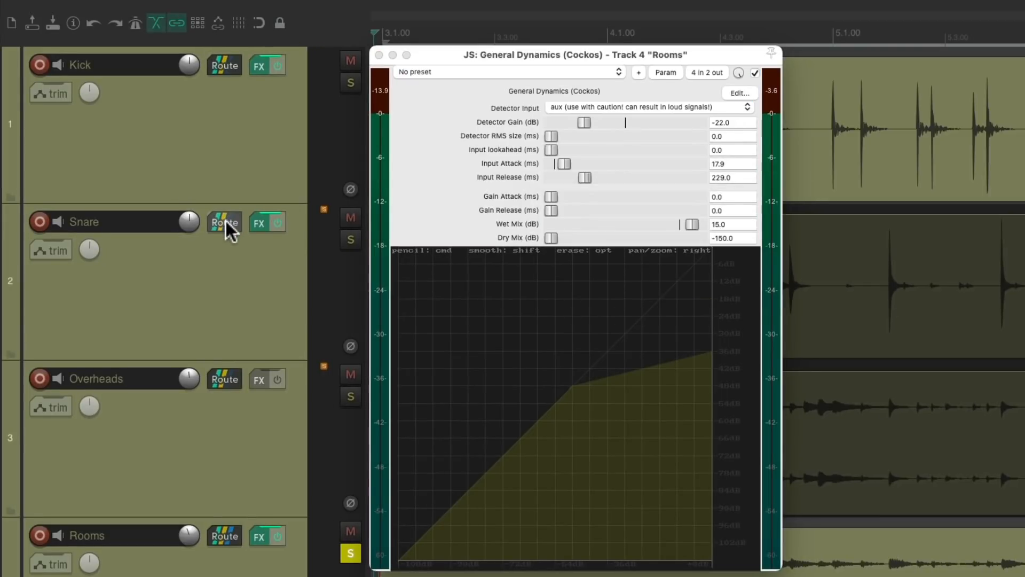
pyautogui.click(223, 222)
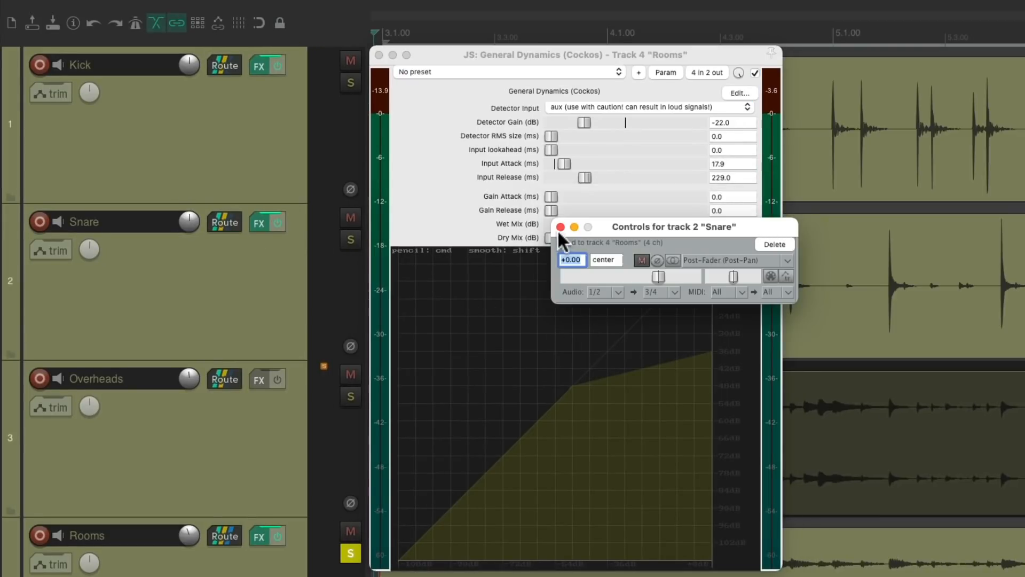
pyautogui.click(561, 227)
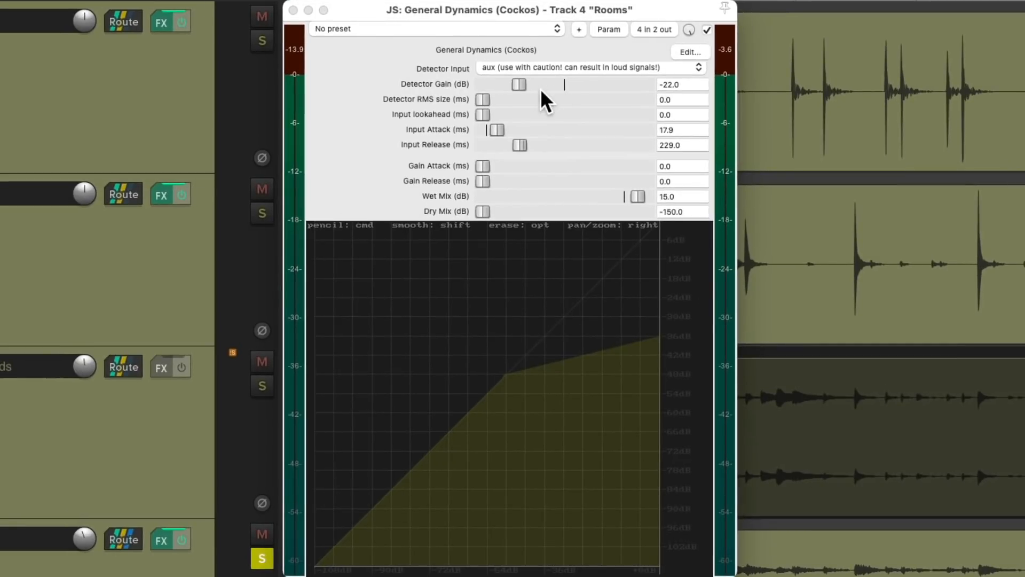